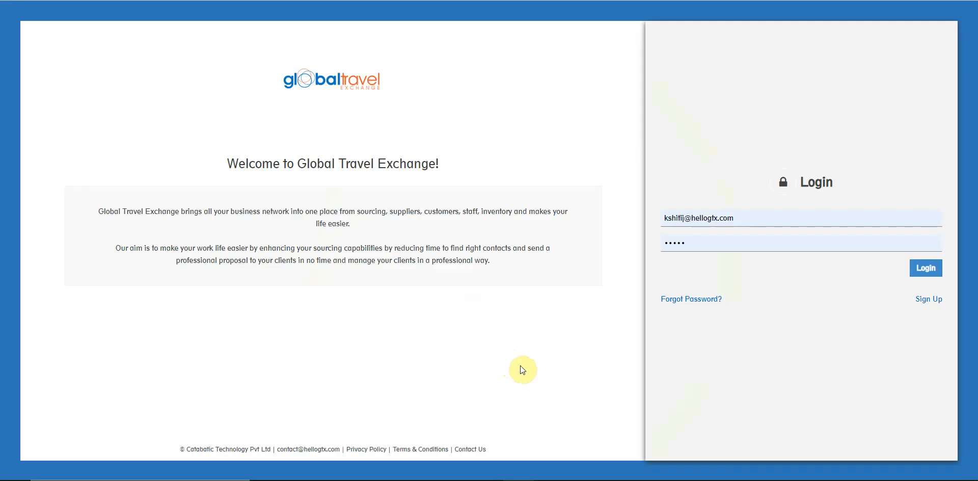
{"action": "mouse_move", "coordinate": [348, 196]}
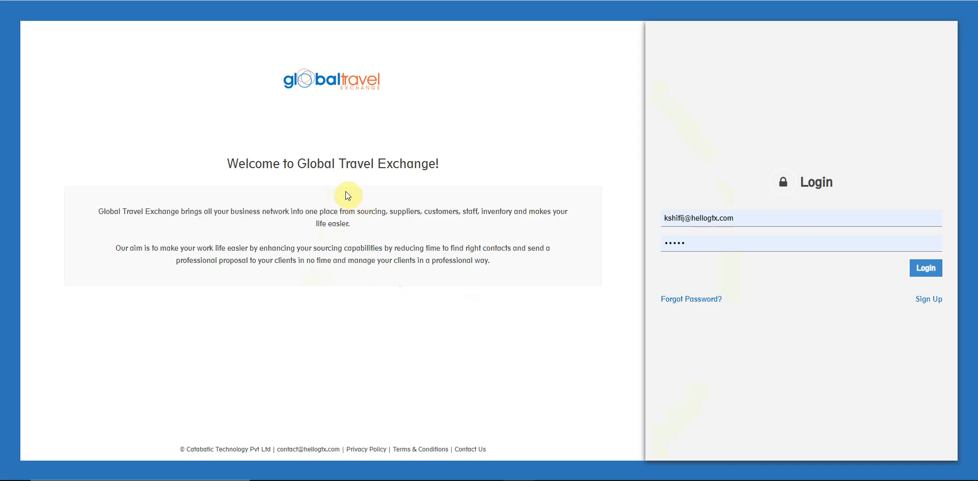
{"action": "mouse_move", "coordinate": [655, 232]}
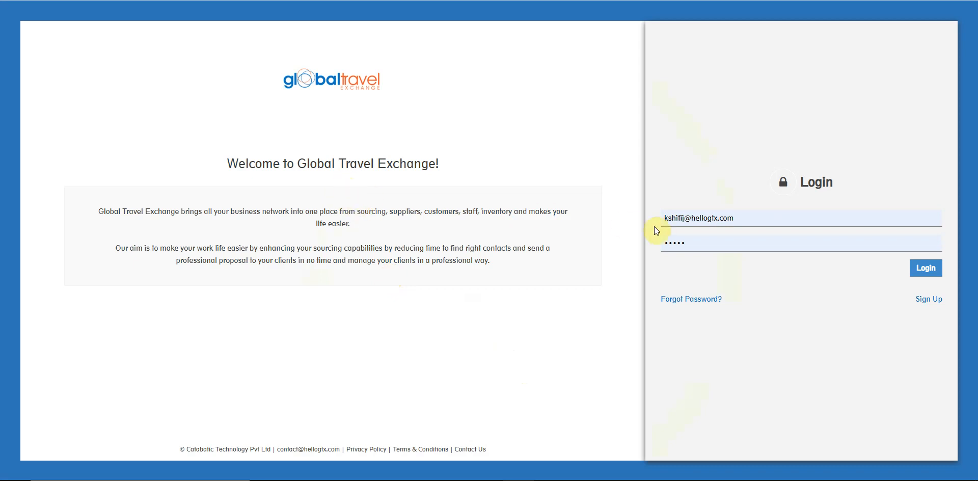
Sign in with the entered email and password to reach the dashboard.
{"action": "left_click", "coordinate": [927, 268]}
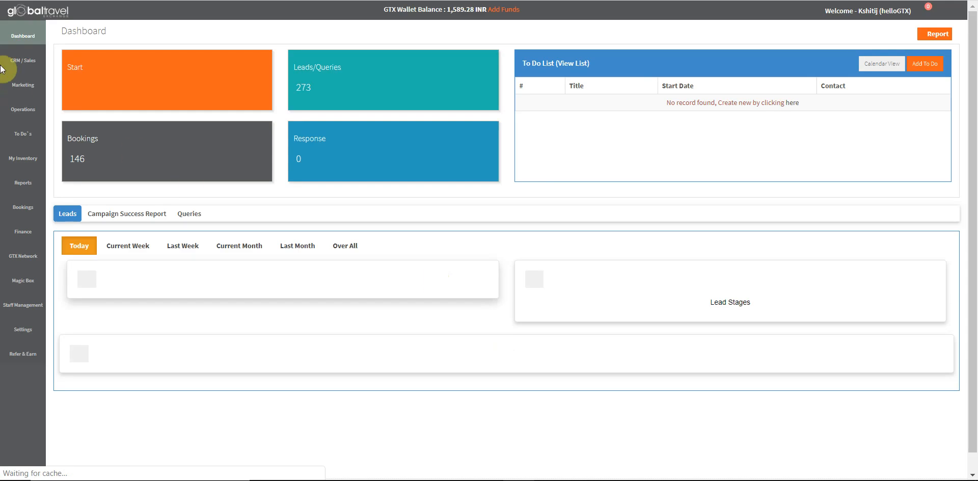
Go to Marketing > Dashboard showing email credits and customer segment choices.
{"action": "left_click", "coordinate": [23, 88]}
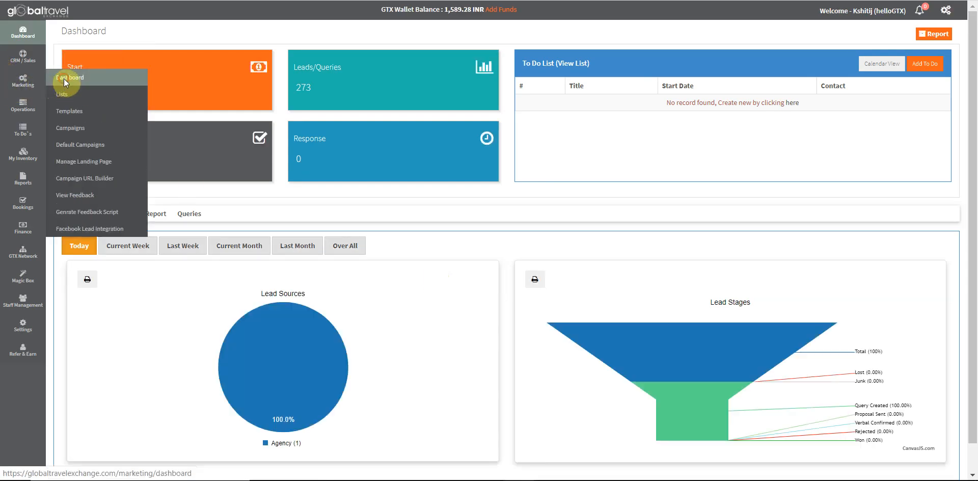
{"action": "left_click", "coordinate": [71, 77]}
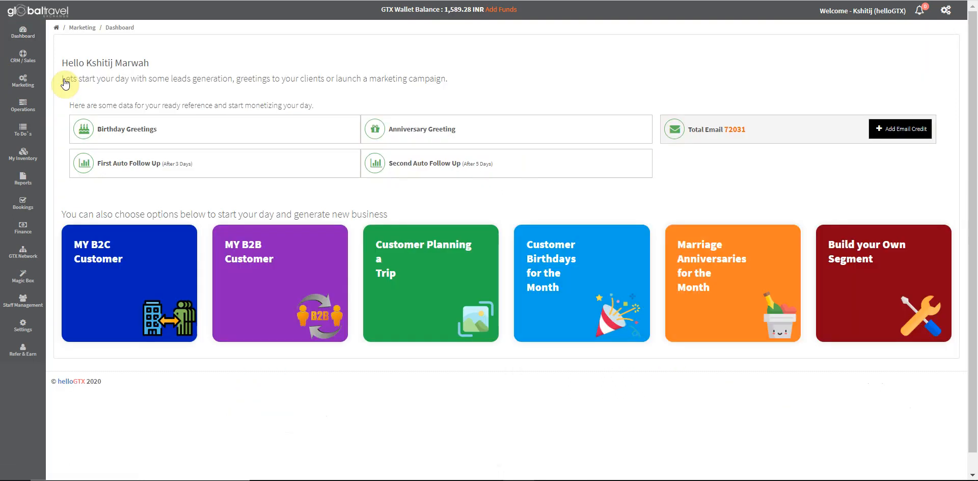
{"action": "mouse_move", "coordinate": [148, 133]}
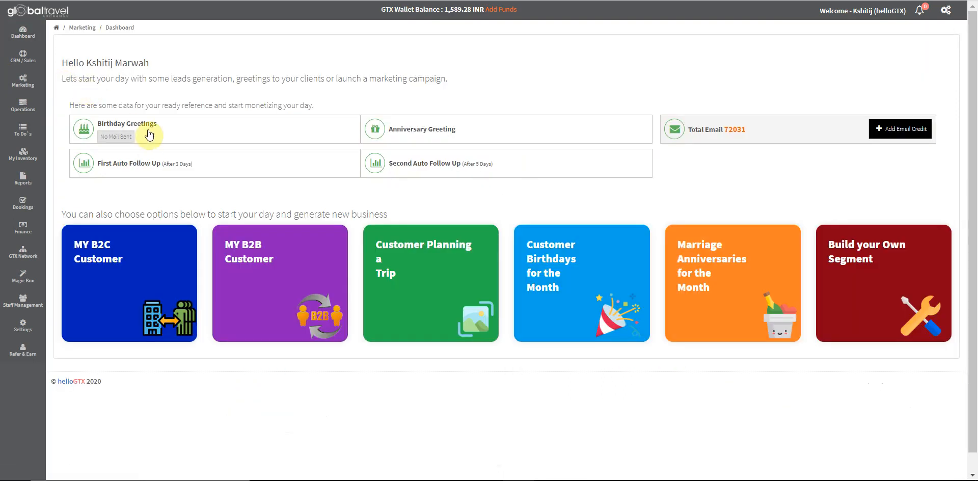
{"action": "mouse_move", "coordinate": [396, 131]}
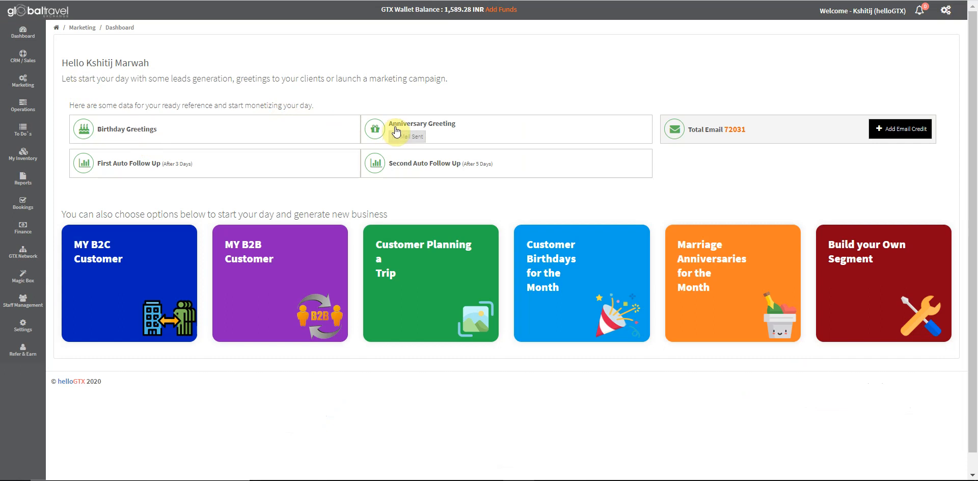
{"action": "mouse_move", "coordinate": [485, 175]}
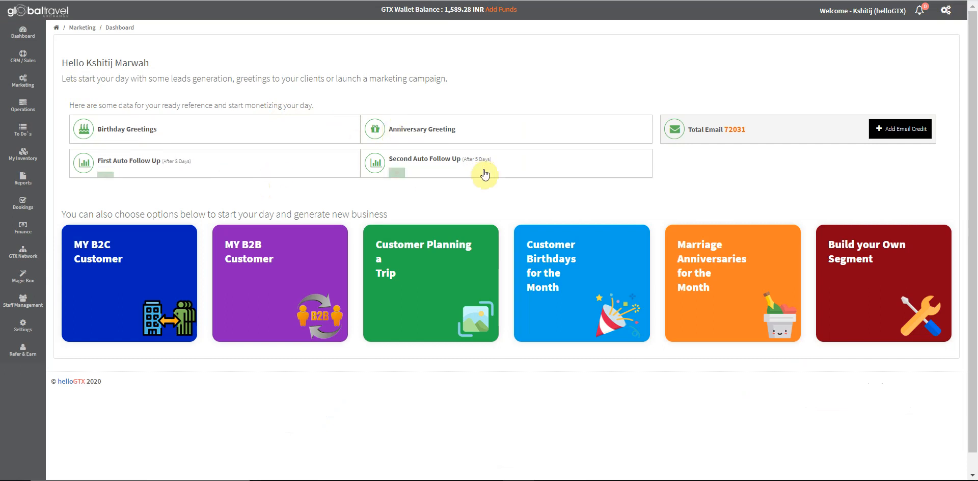
{"action": "mouse_move", "coordinate": [192, 194]}
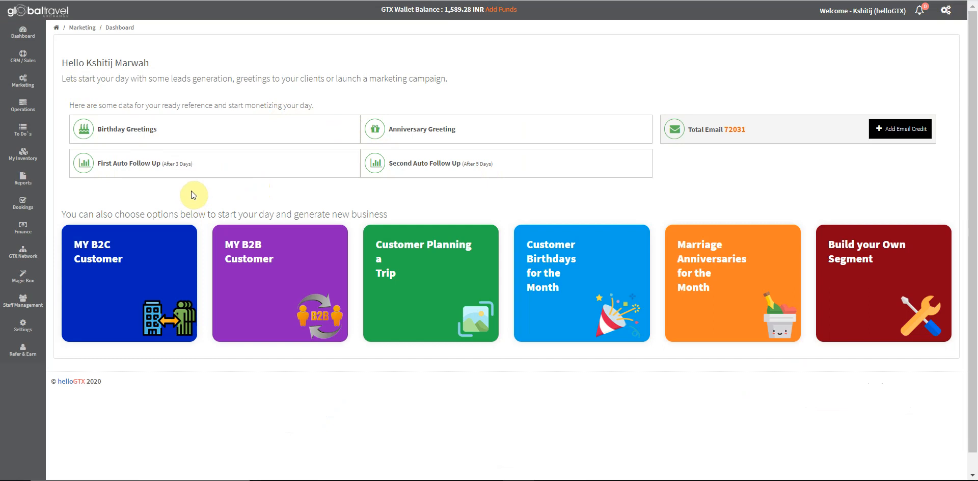
{"action": "mouse_move", "coordinate": [201, 192]}
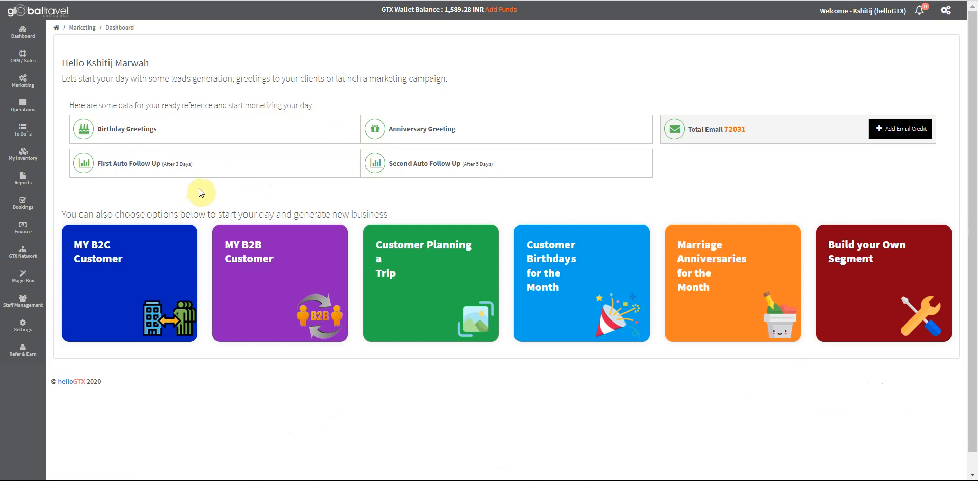
{"action": "mouse_move", "coordinate": [387, 171]}
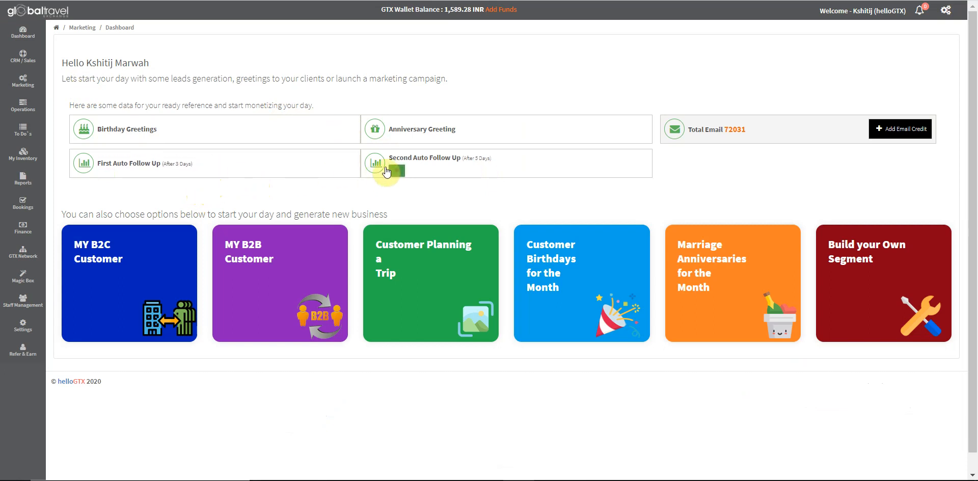
{"action": "mouse_move", "coordinate": [307, 183]}
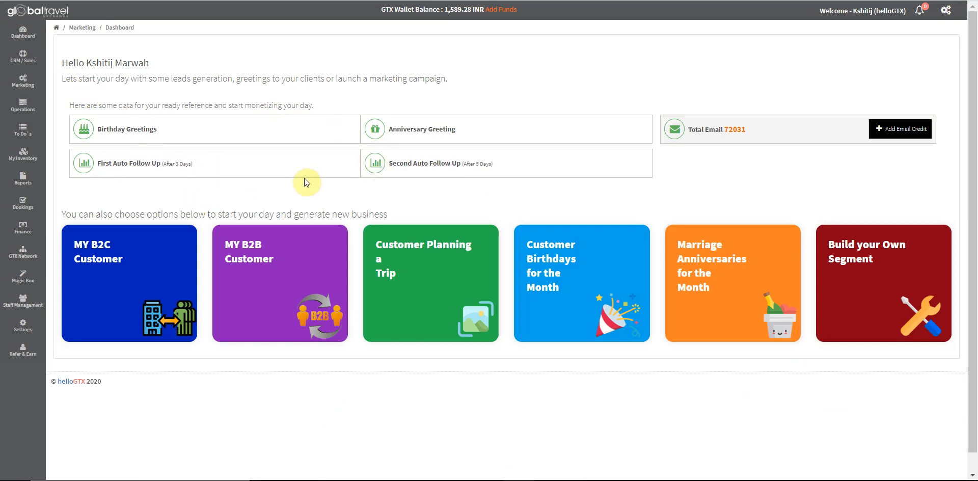
{"action": "mouse_move", "coordinate": [128, 258]}
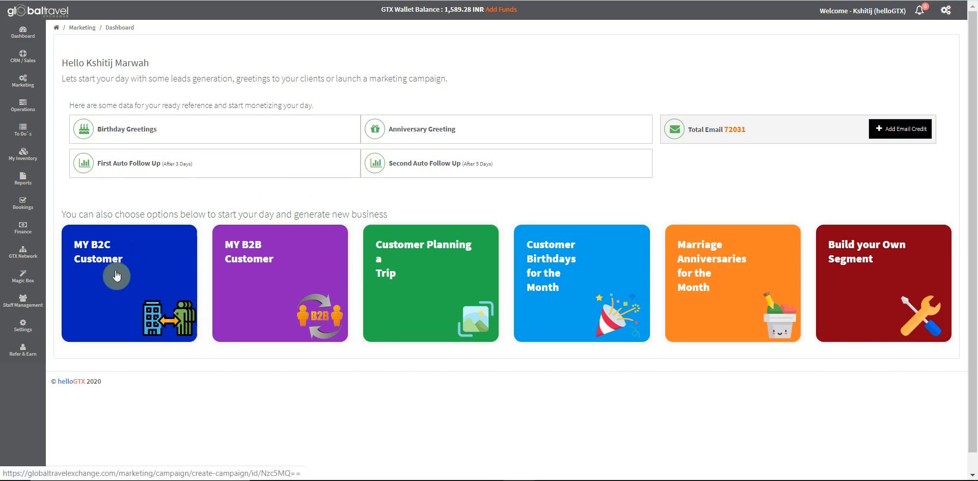
{"action": "mouse_move", "coordinate": [255, 277]}
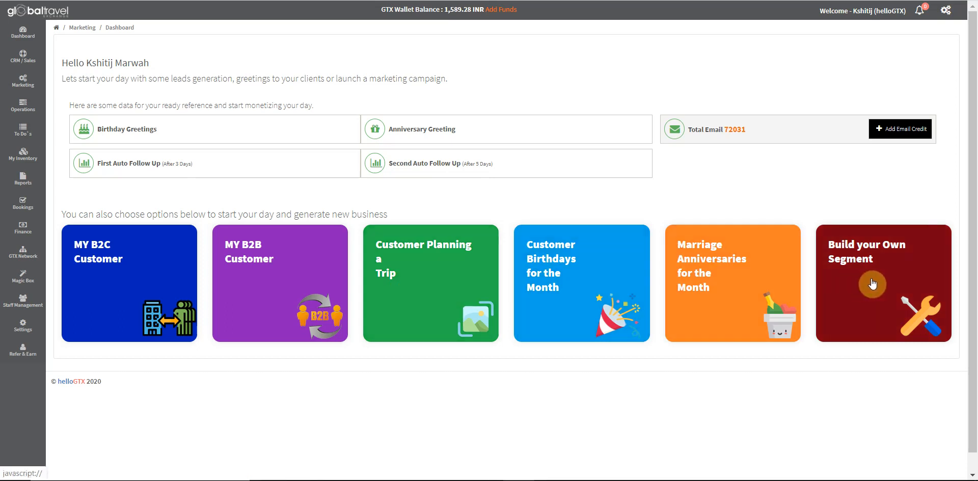
Build a custom segment for International travellers with April–July query months and run the search.
{"action": "left_click", "coordinate": [882, 283]}
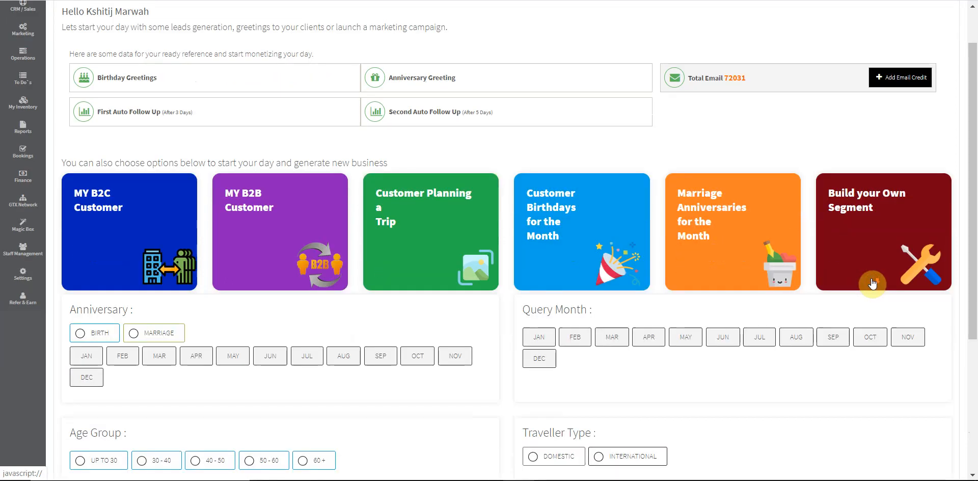
{"action": "scroll", "scroll_direction": "down", "scroll_amount": 3}
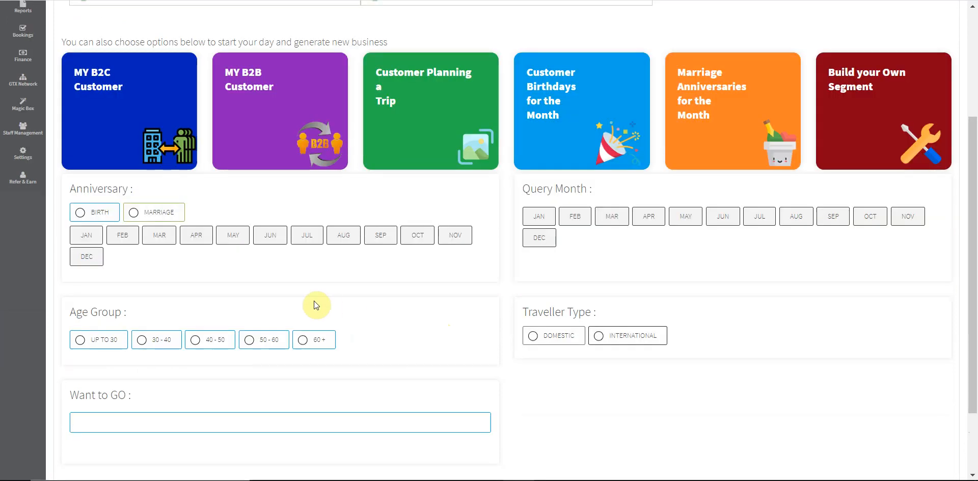
{"action": "mouse_move", "coordinate": [164, 261]}
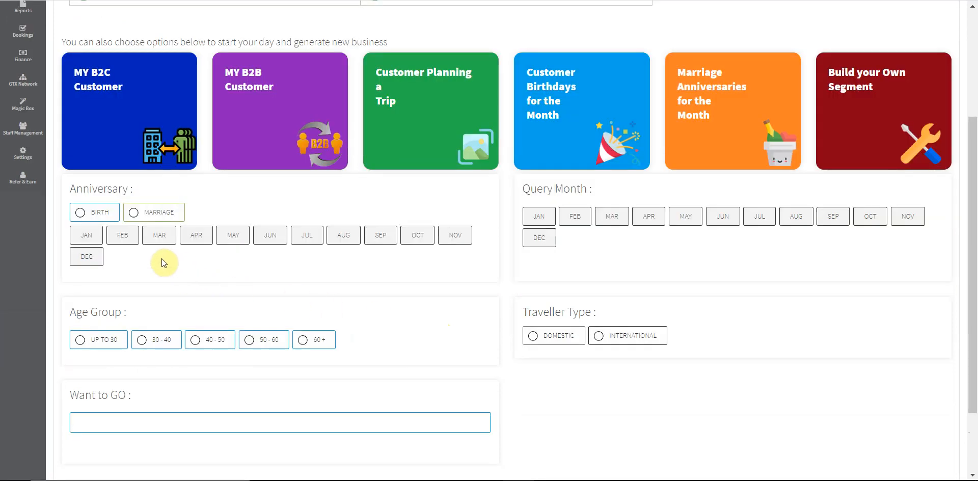
{"action": "mouse_move", "coordinate": [612, 216]}
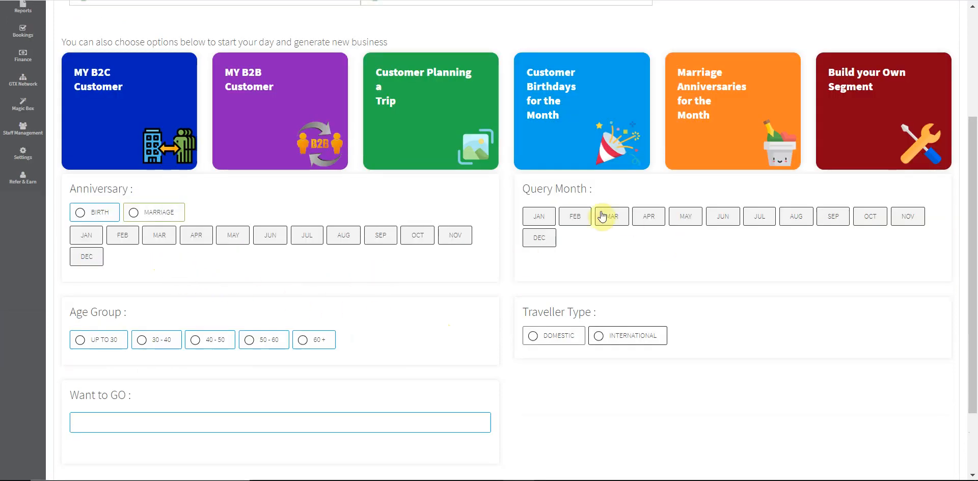
{"action": "mouse_move", "coordinate": [304, 339]}
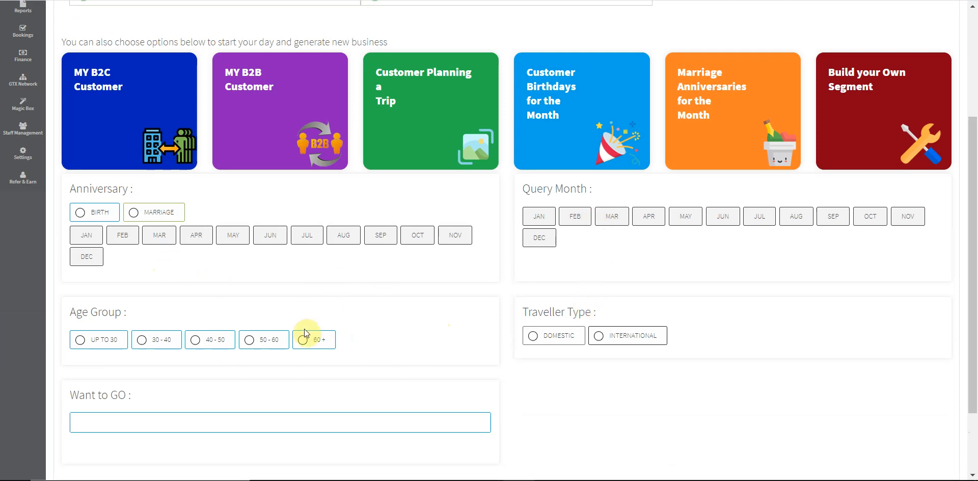
{"action": "mouse_move", "coordinate": [160, 393]}
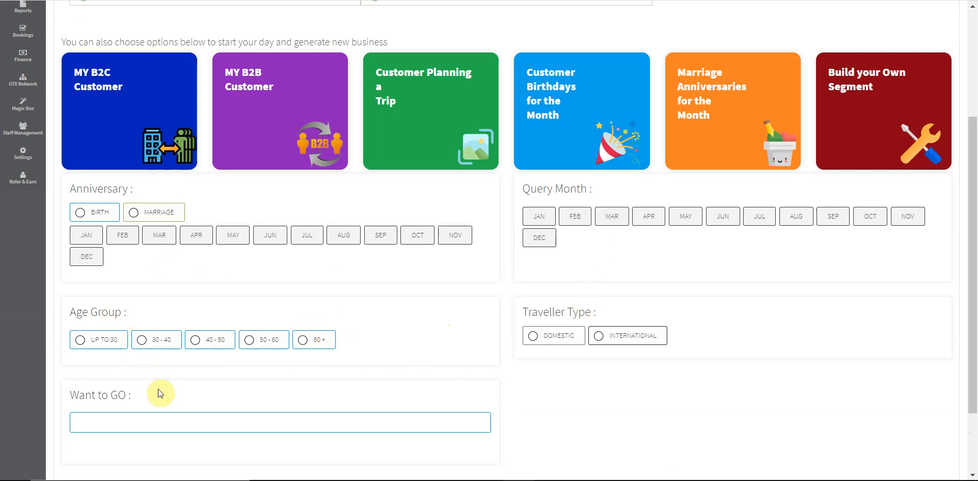
{"action": "scroll", "scroll_direction": "down", "scroll_amount": 3}
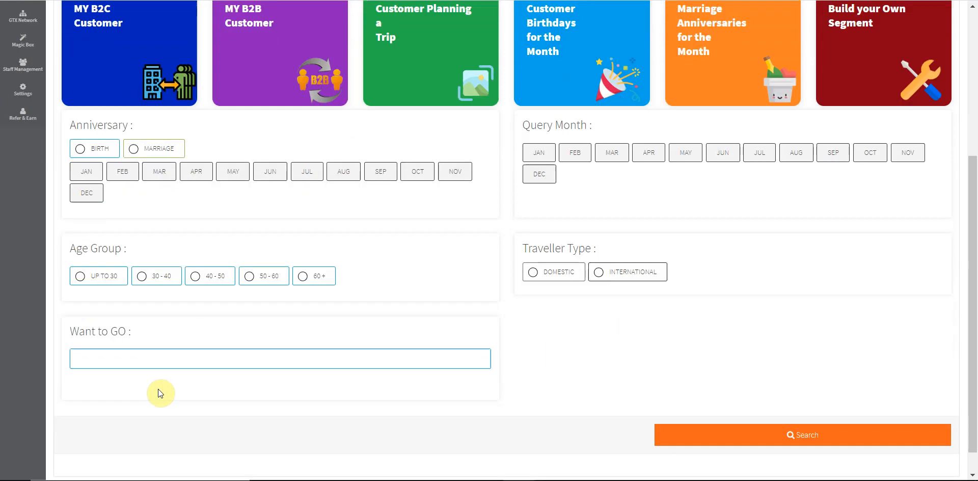
{"action": "mouse_move", "coordinate": [818, 257]}
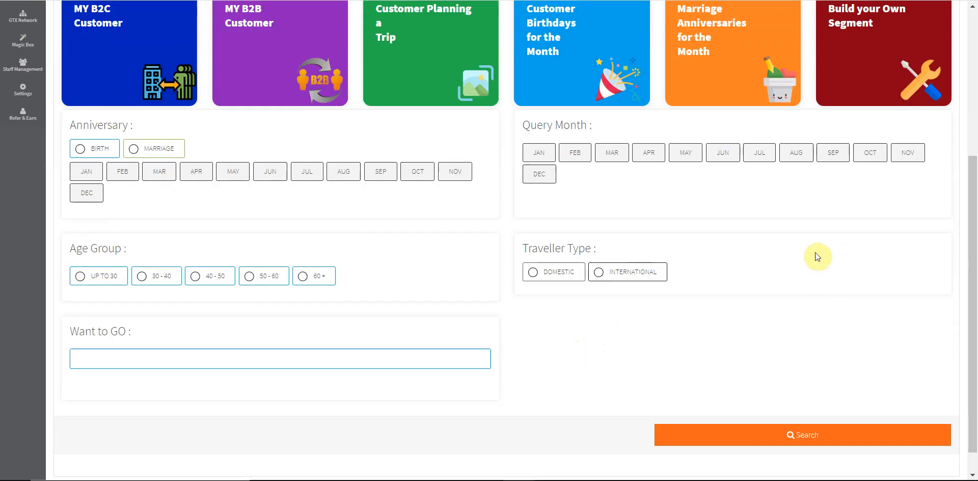
{"action": "mouse_move", "coordinate": [786, 264]}
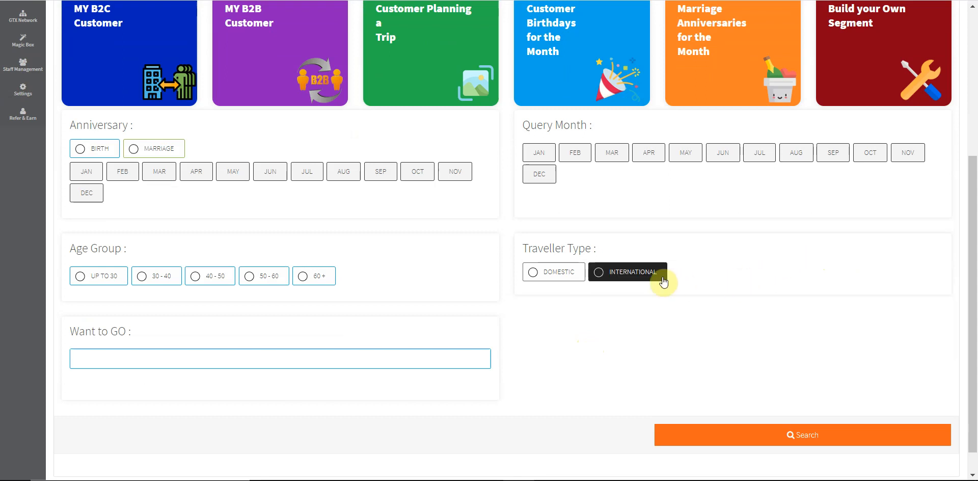
{"action": "mouse_move", "coordinate": [649, 151]}
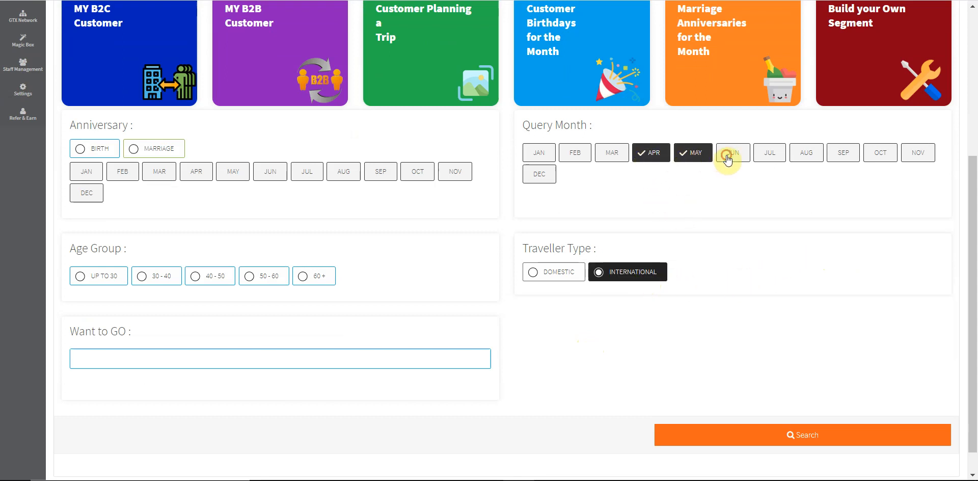
{"action": "left_click", "coordinate": [732, 151]}
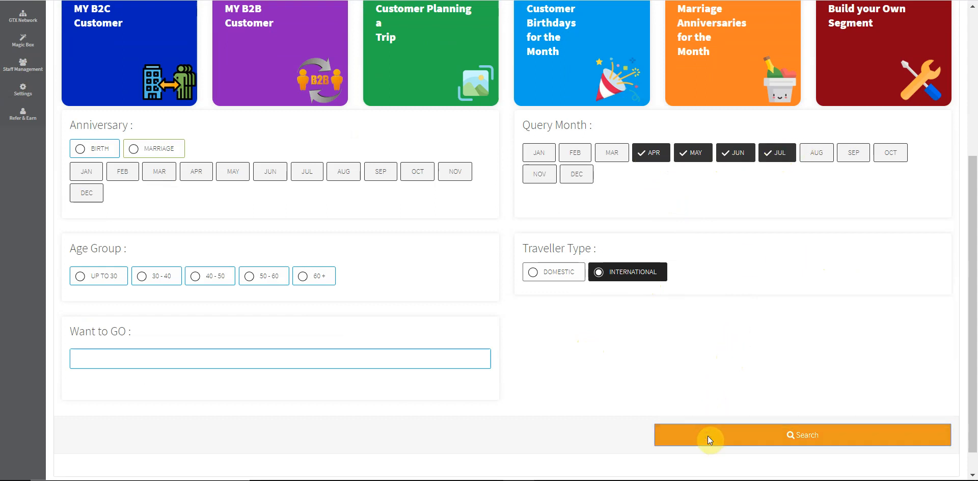
{"action": "left_click", "coordinate": [802, 435]}
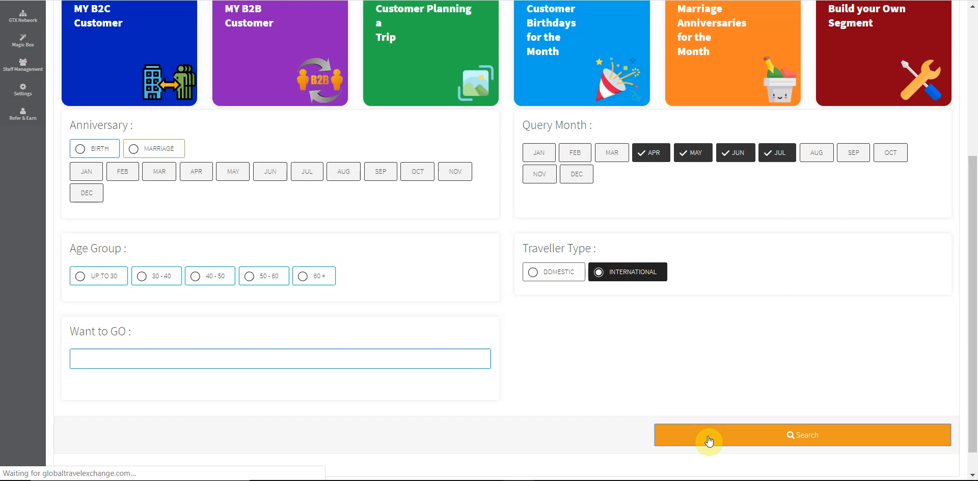
View the resulting 916-contact list in My Contacts and show the first row's actions.
{"action": "left_click", "coordinate": [802, 435]}
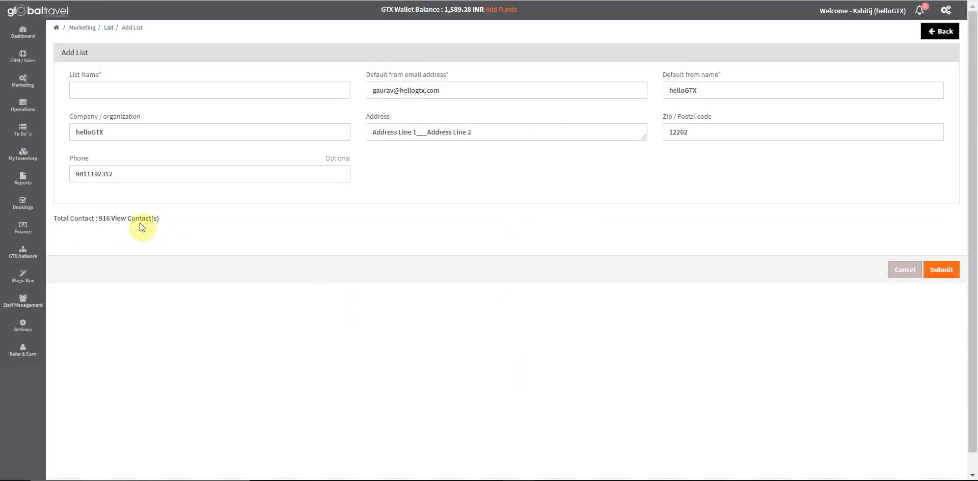
{"action": "mouse_move", "coordinate": [128, 218]}
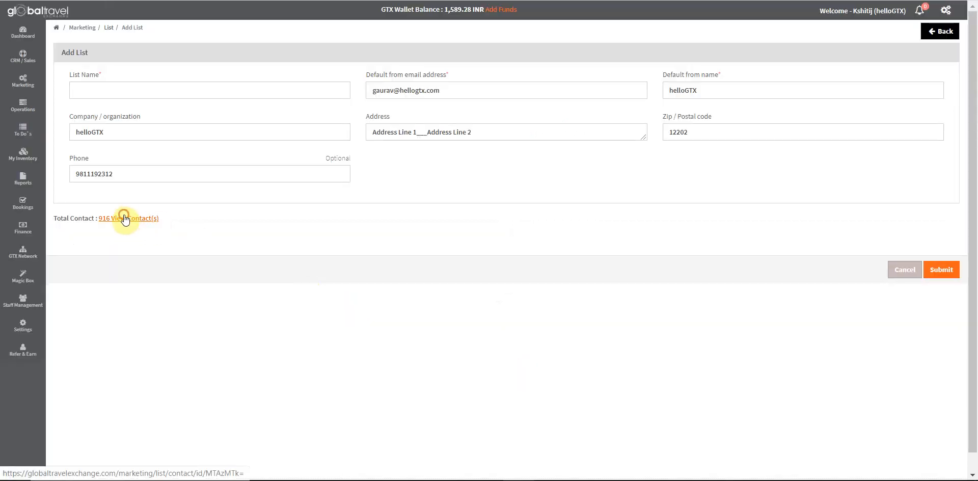
{"action": "left_click", "coordinate": [127, 218]}
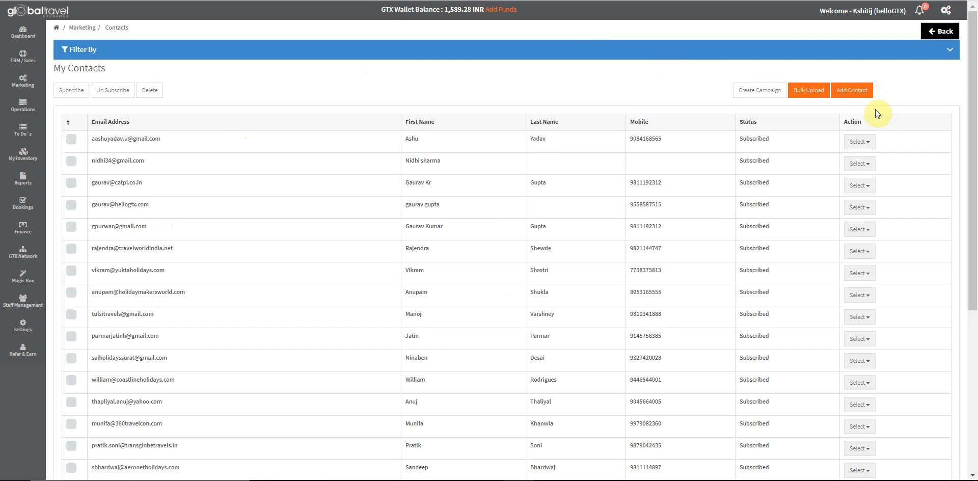
{"action": "left_click", "coordinate": [859, 140]}
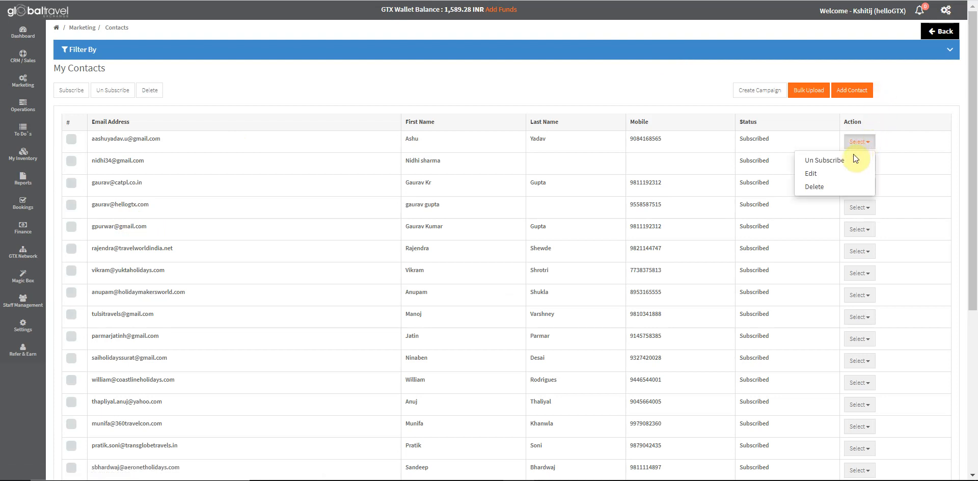
{"action": "mouse_move", "coordinate": [610, 98]}
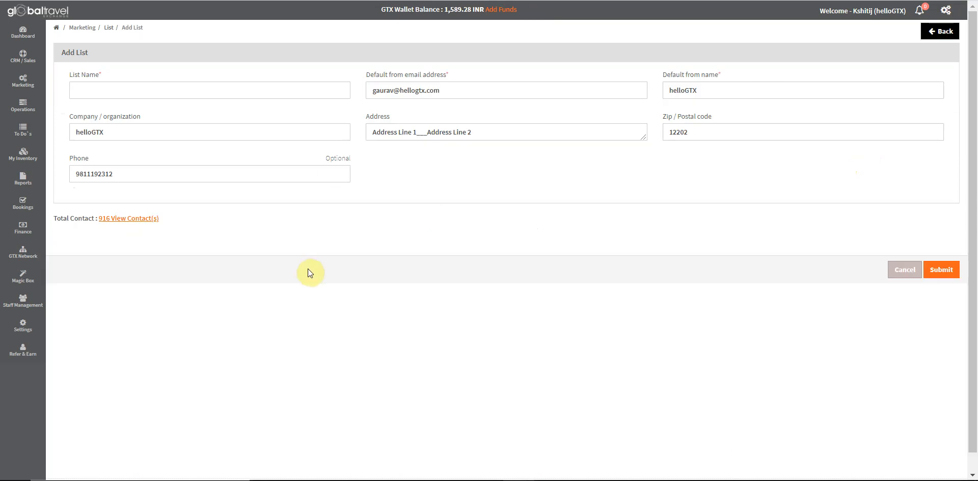
{"action": "mouse_move", "coordinate": [128, 218]}
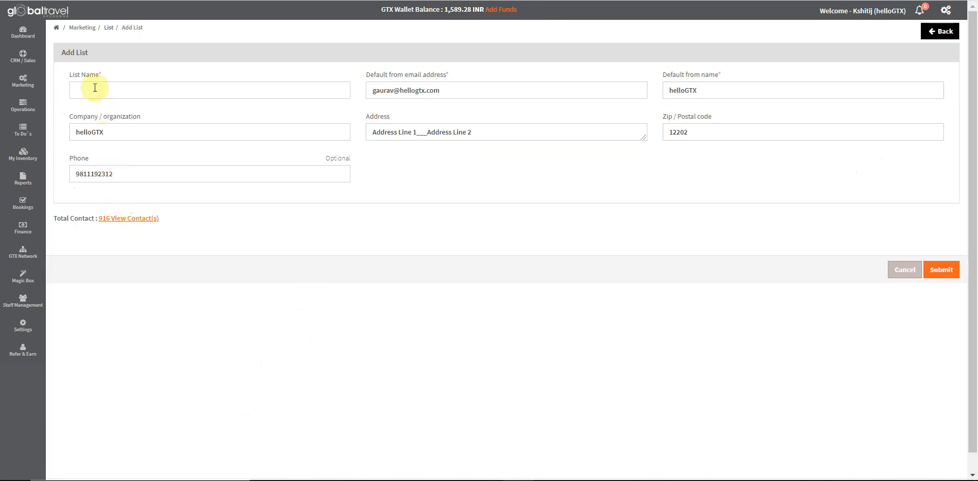
Name the new 916-contact list 'Demo Testing 12345' and submit it.
{"action": "type", "text": "Demo"}
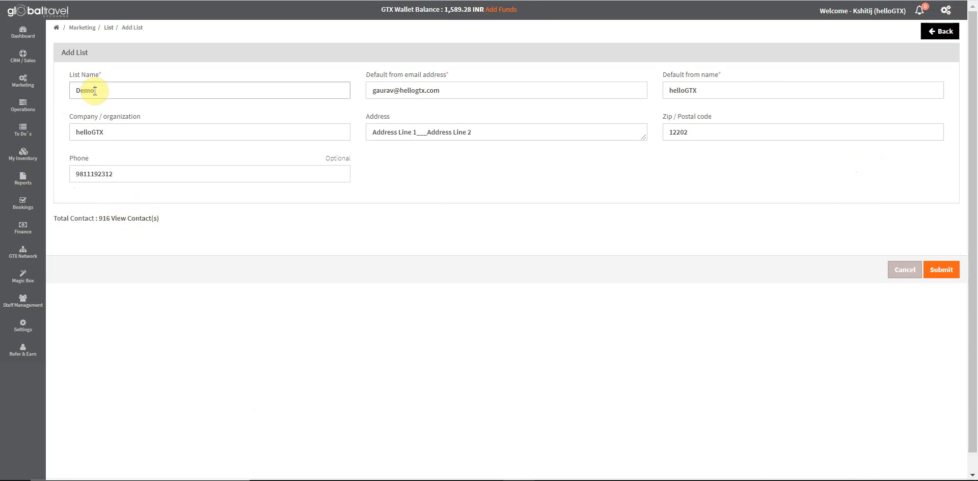
{"action": "type", "text": "Testing 12345"}
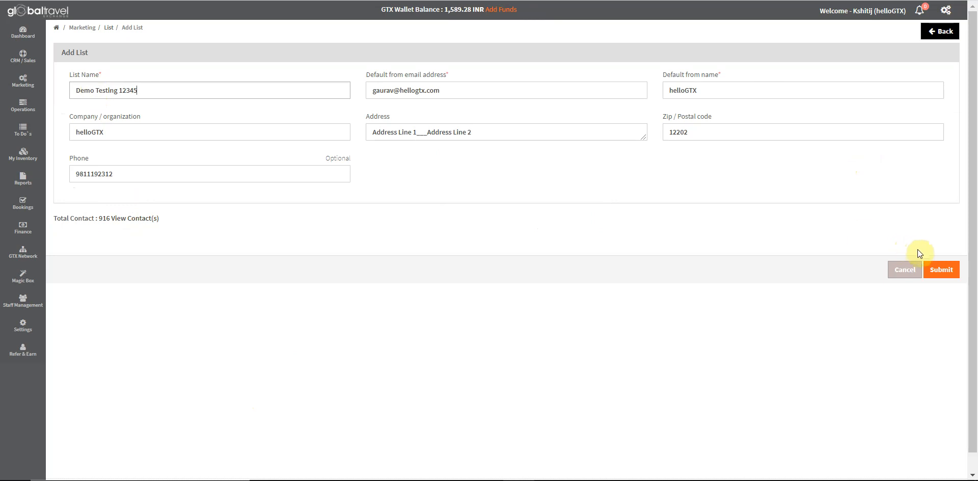
{"action": "left_click", "coordinate": [940, 269]}
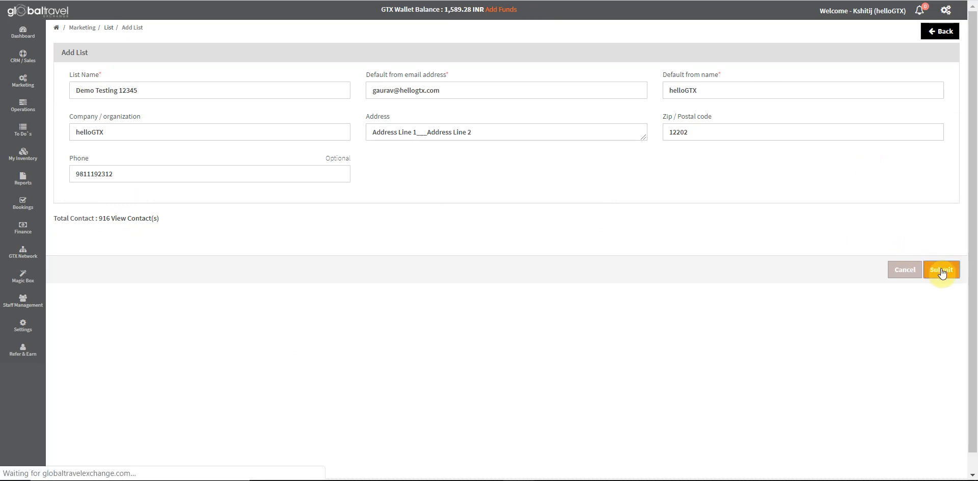
Name the campaign 'Demo Testing 12345' for that list and continue to the next step.
{"action": "left_click", "coordinate": [940, 269]}
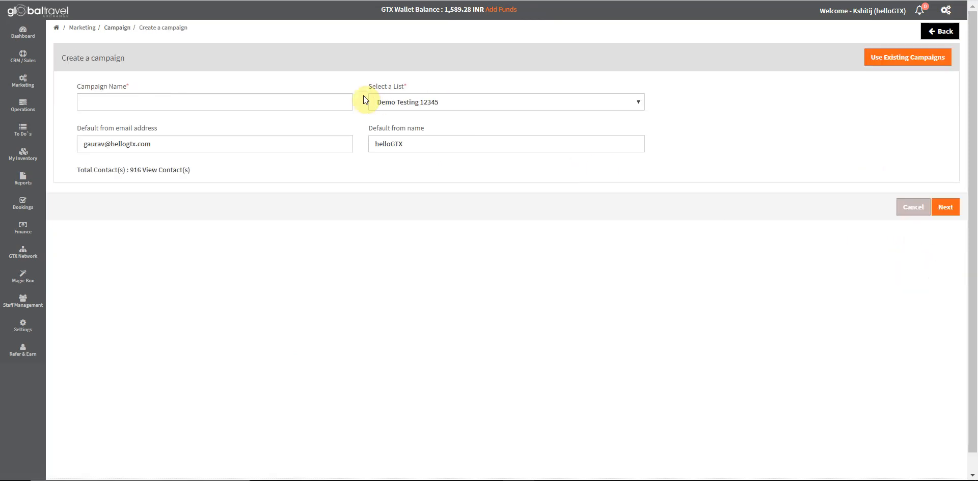
{"action": "type", "text": "Demo Testing 12"}
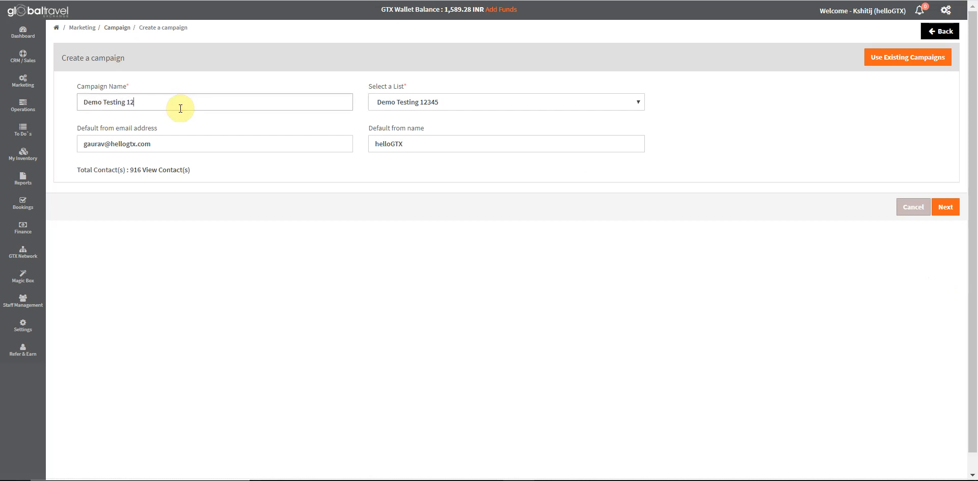
{"action": "type", "text": "345"}
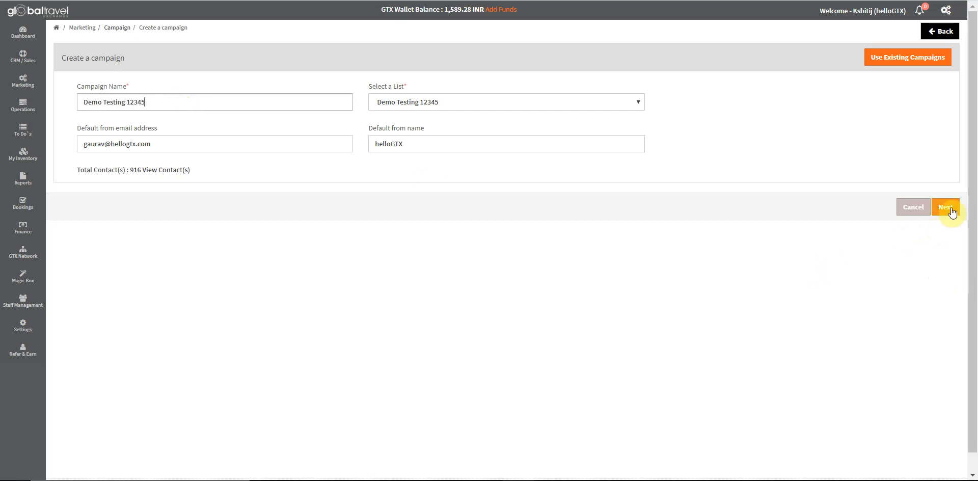
{"action": "left_click", "coordinate": [945, 206]}
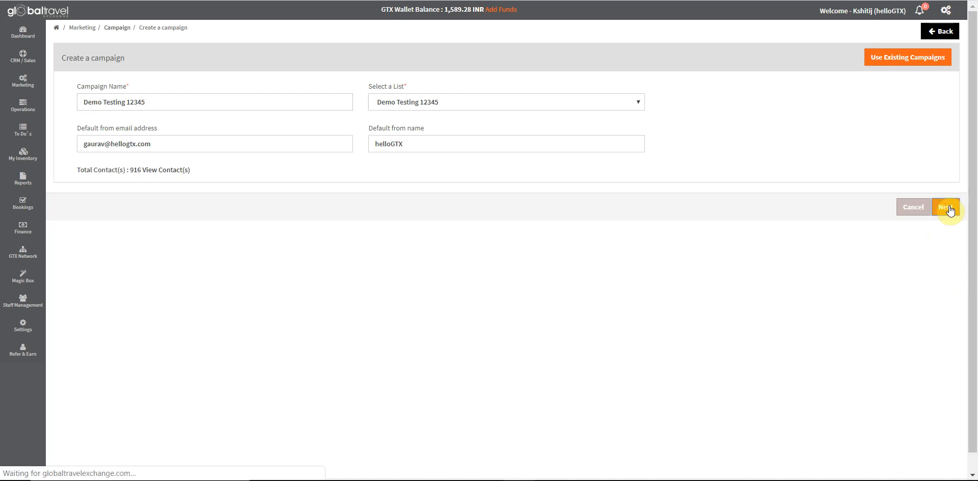
Reach My Template and show Edit, Preview and Send for GLACIER HOLIDAYS PVT LTD.
{"action": "left_click", "coordinate": [946, 207]}
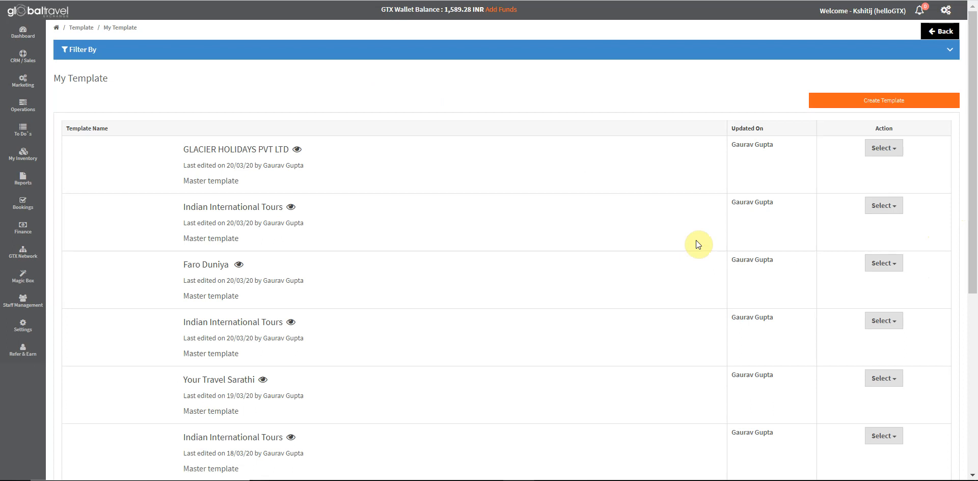
{"action": "mouse_move", "coordinate": [637, 248]}
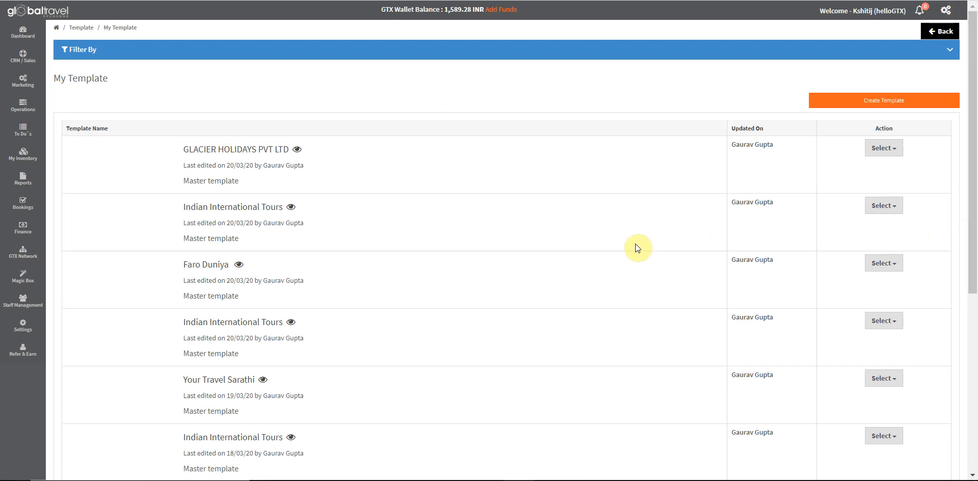
{"action": "mouse_move", "coordinate": [858, 193]}
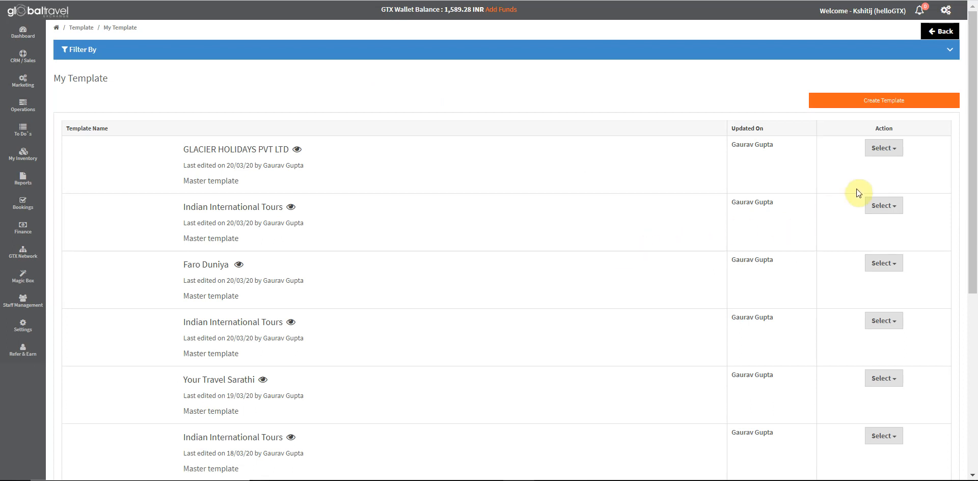
{"action": "mouse_move", "coordinate": [882, 148]}
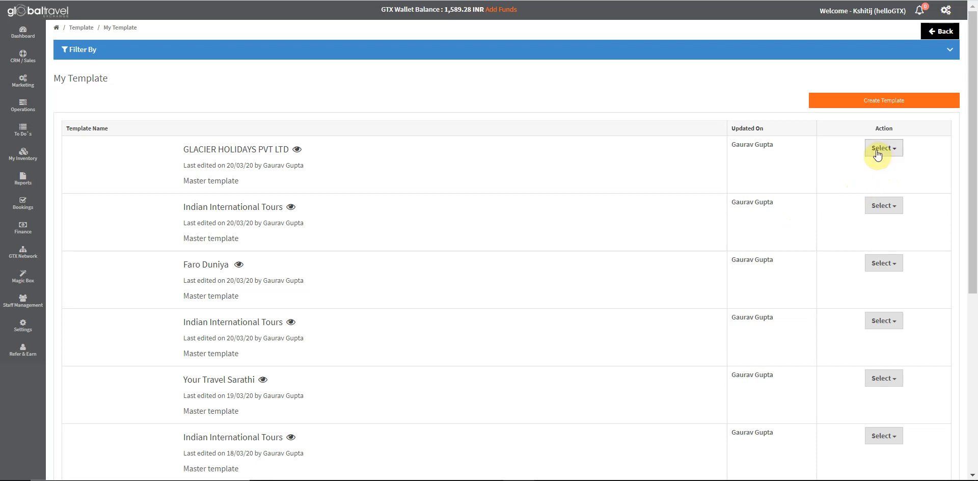
{"action": "left_click", "coordinate": [882, 148]}
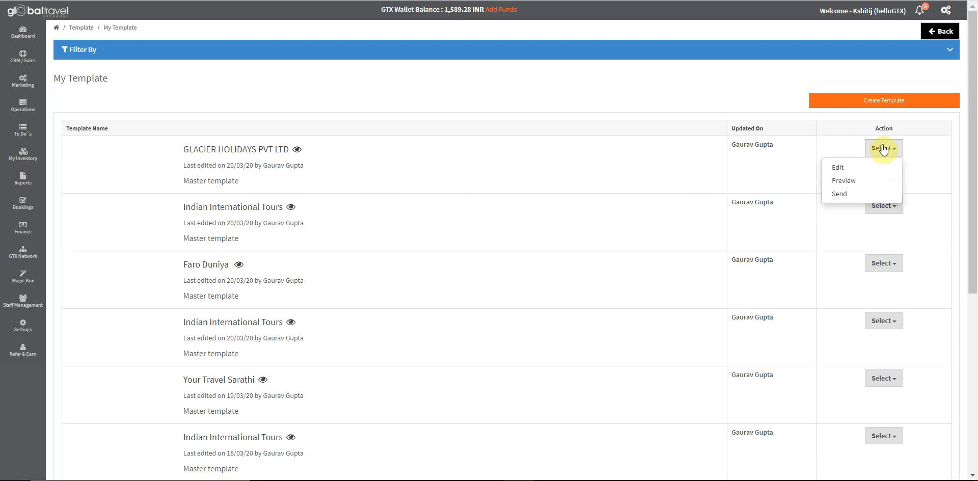
{"action": "mouse_move", "coordinate": [836, 119]}
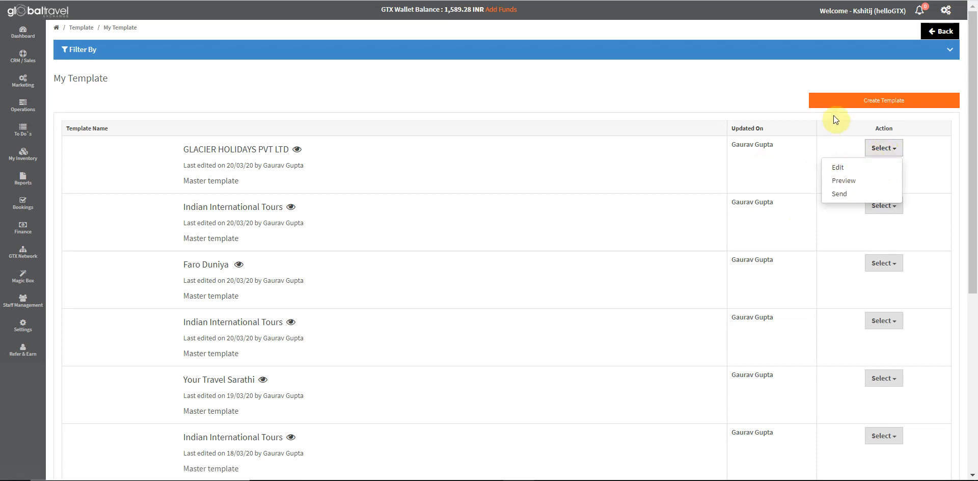
{"action": "mouse_move", "coordinate": [832, 107]}
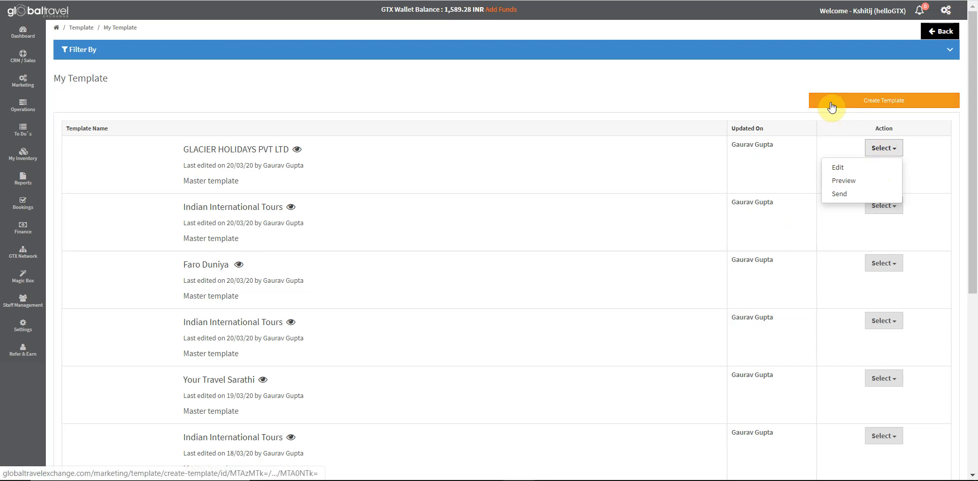
Start a new mailer template, reaching the Create Master Template page with Template 1–4 layouts.
{"action": "left_click", "coordinate": [883, 100]}
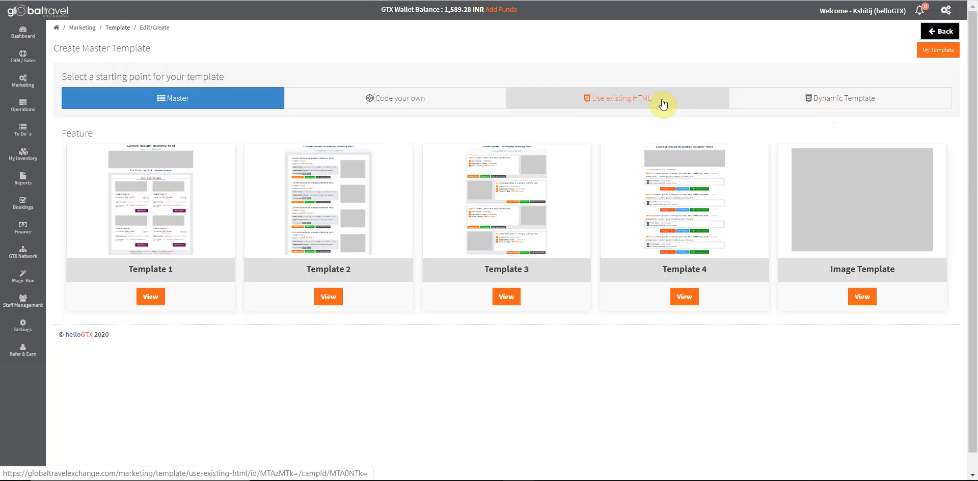
{"action": "mouse_move", "coordinate": [963, 190]}
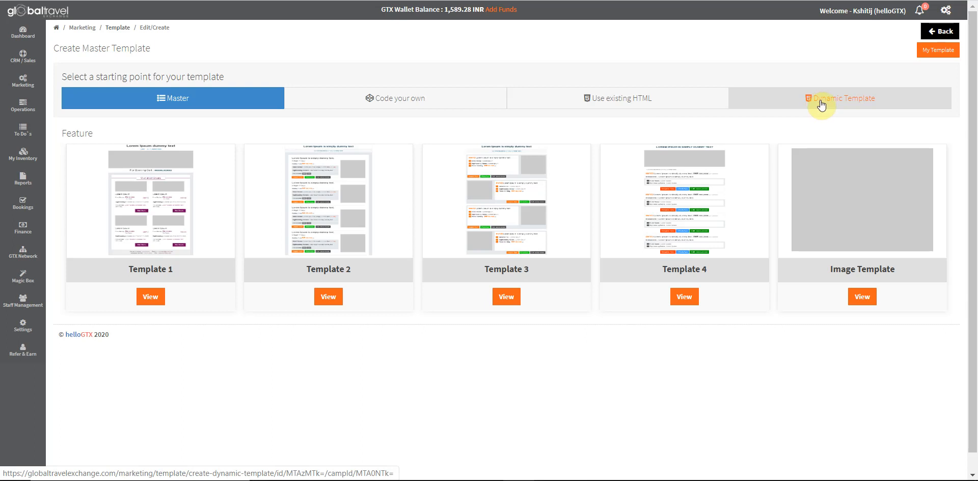
{"action": "mouse_move", "coordinate": [532, 187]}
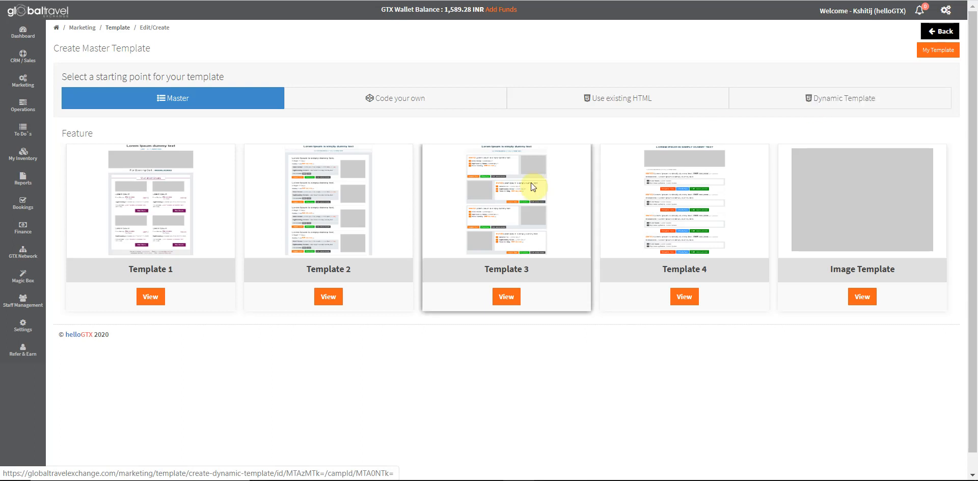
{"action": "mouse_move", "coordinate": [124, 43]}
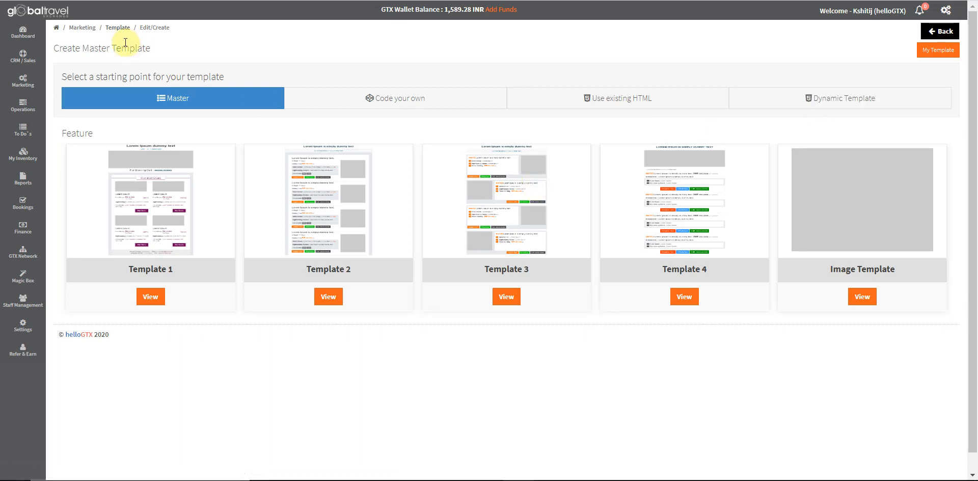
{"action": "mouse_move", "coordinate": [74, 43]}
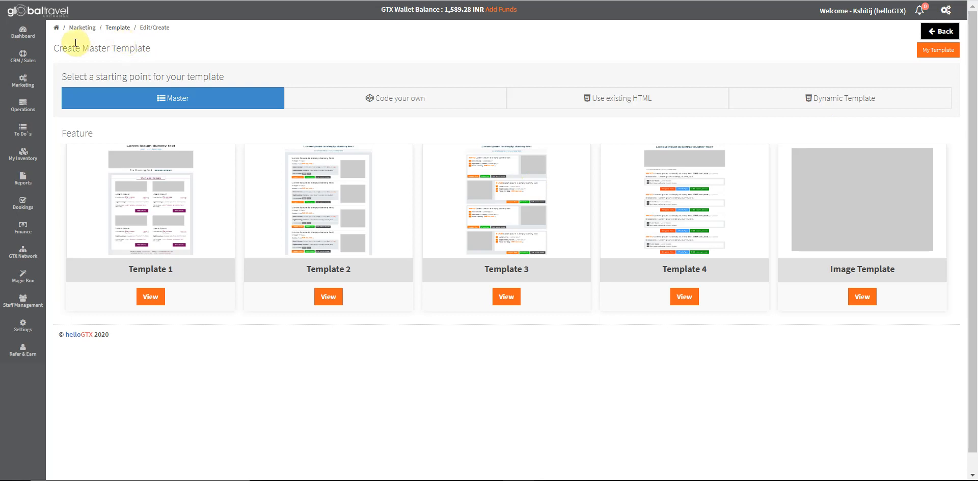
Go to Marketing > Manage Landing Page listing the saved lead page templates.
{"action": "left_click", "coordinate": [22, 81]}
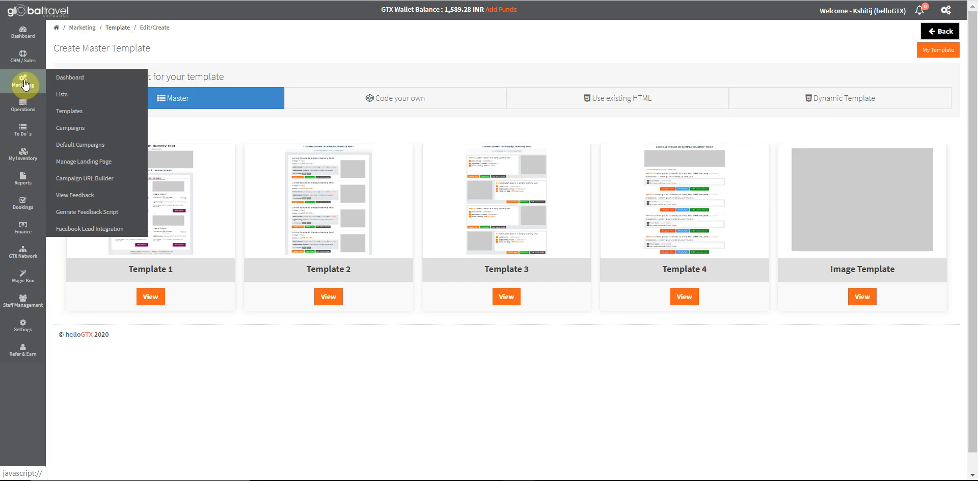
{"action": "mouse_move", "coordinate": [90, 168]}
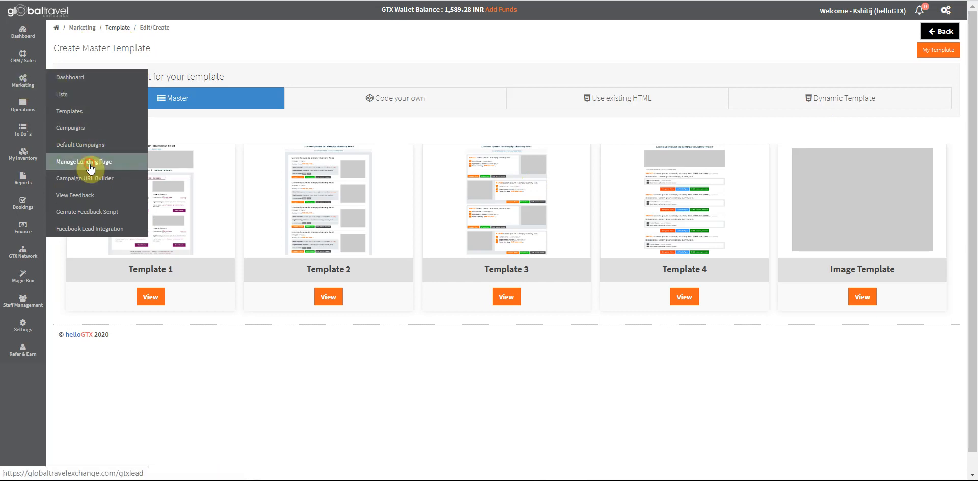
{"action": "left_click", "coordinate": [82, 161]}
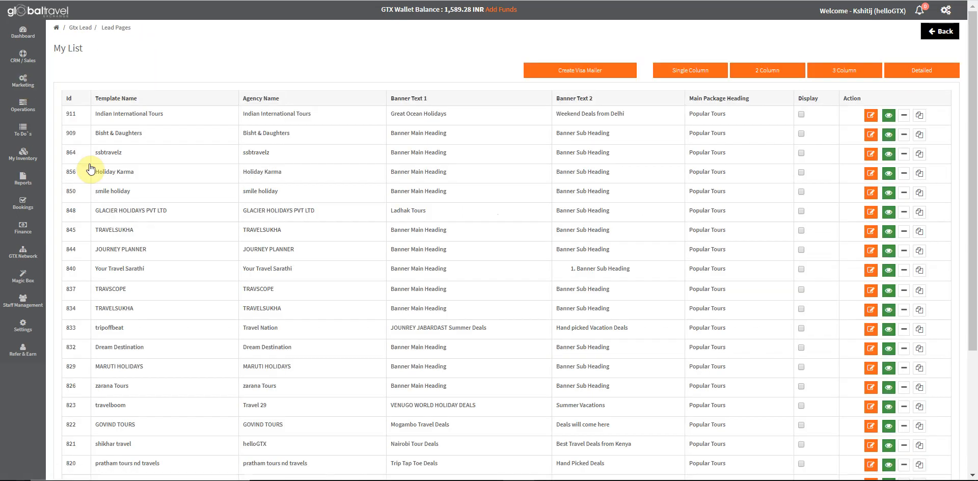
{"action": "mouse_move", "coordinate": [690, 71]}
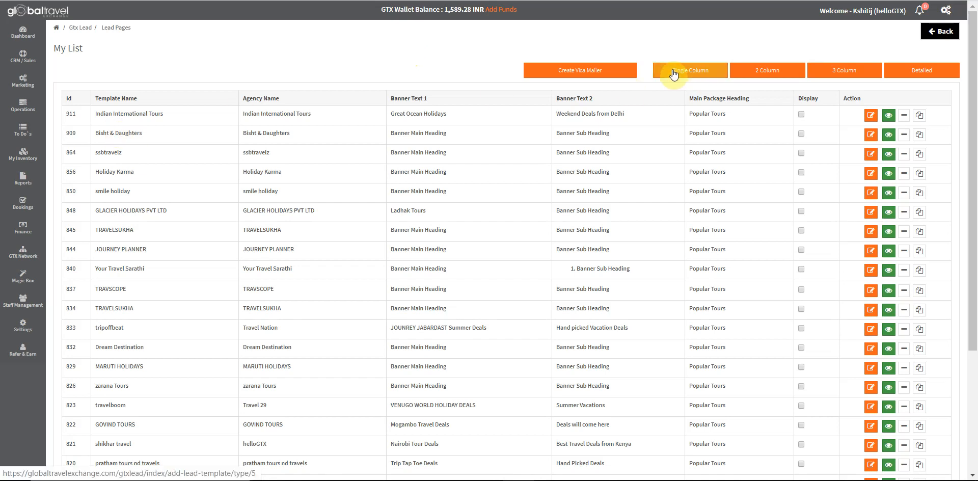
{"action": "mouse_move", "coordinate": [755, 76]}
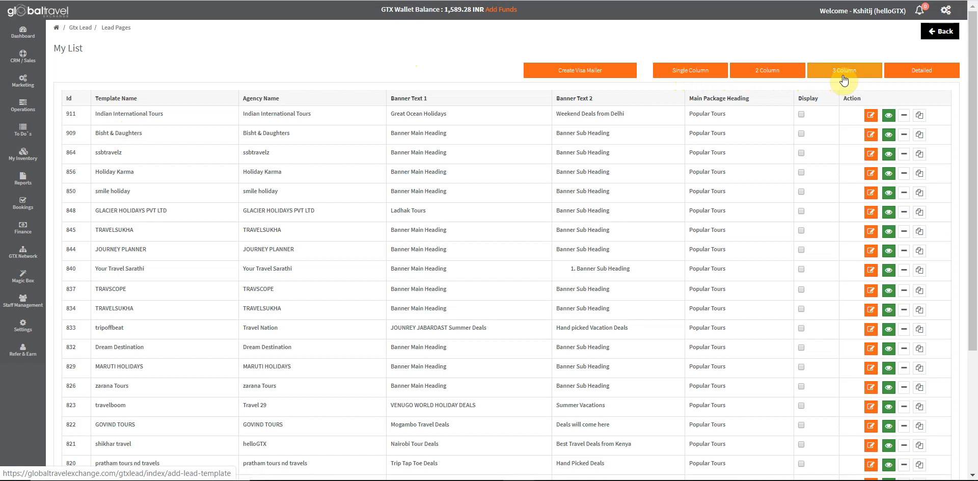
{"action": "mouse_move", "coordinate": [820, 59]}
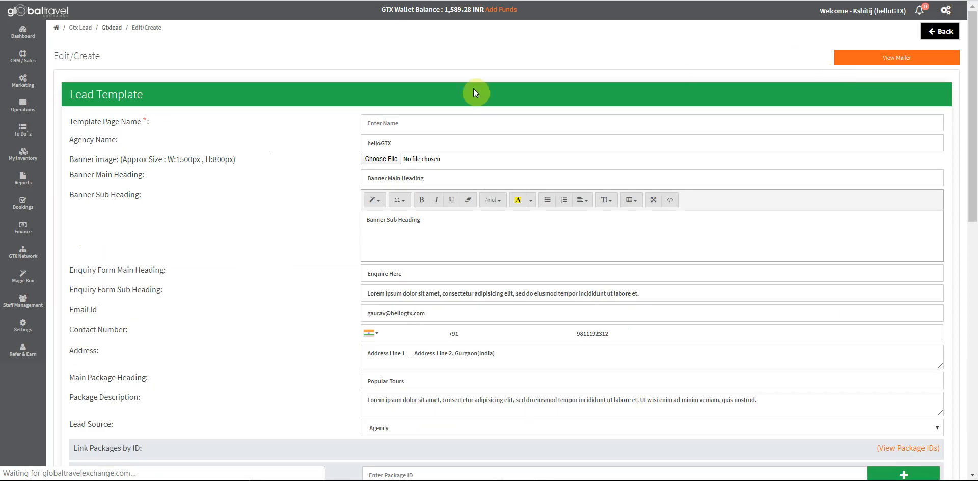
Set the landing page name and agency name to 'Dummy Travel Company'.
{"action": "left_click", "coordinate": [651, 123]}
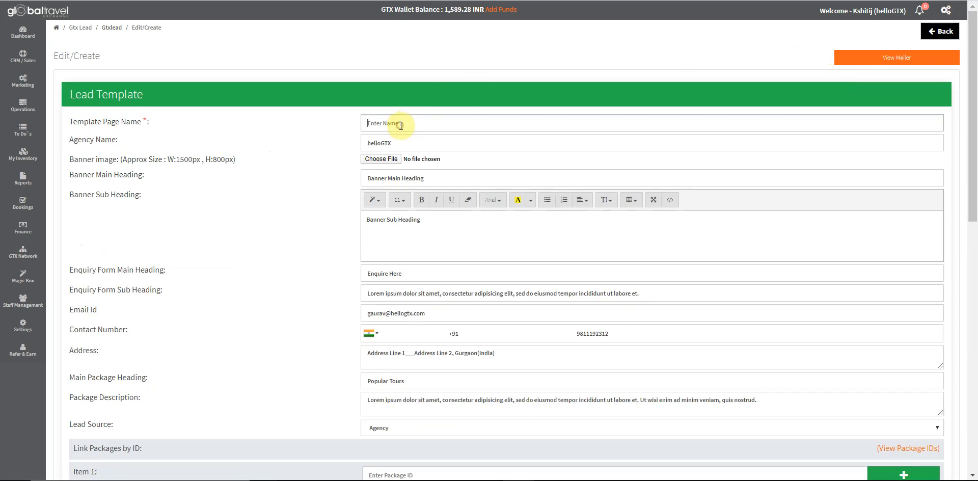
{"action": "type", "text": "Du"}
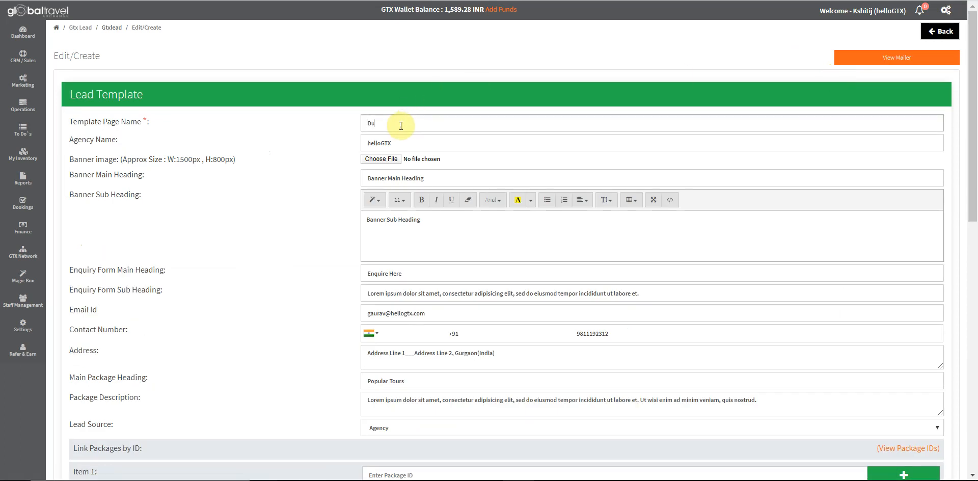
{"action": "type", "text": "Dummy Travel Company"}
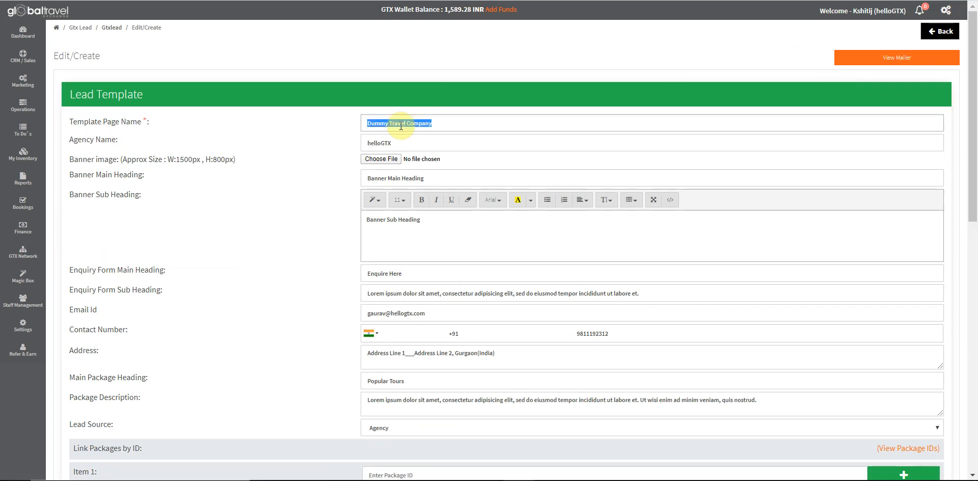
{"action": "mouse_move", "coordinate": [145, 126]}
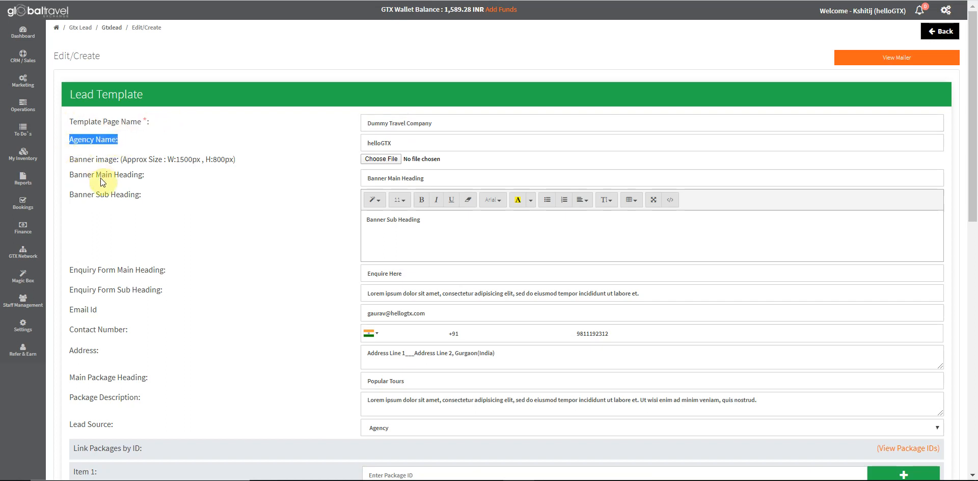
{"action": "mouse_move", "coordinate": [166, 271]}
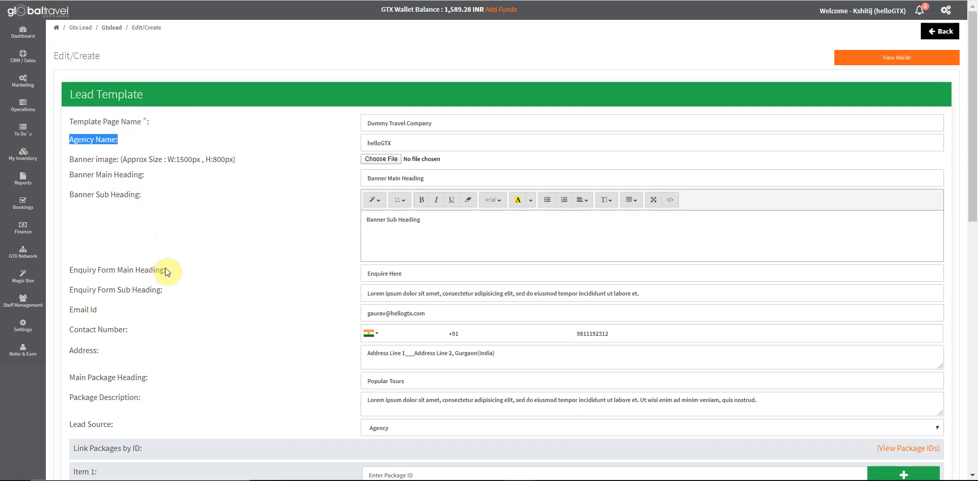
{"action": "double_click", "coordinate": [379, 143]}
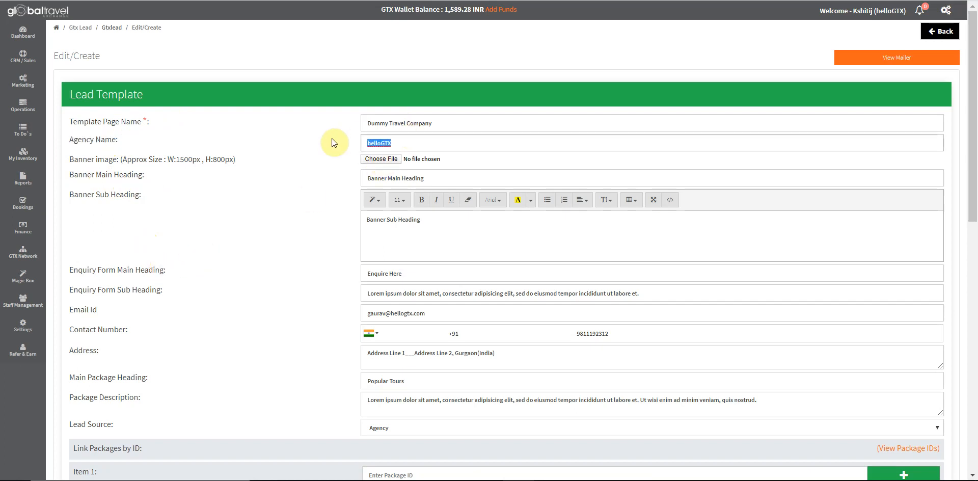
{"action": "type", "text": "Dummy Travel Company"}
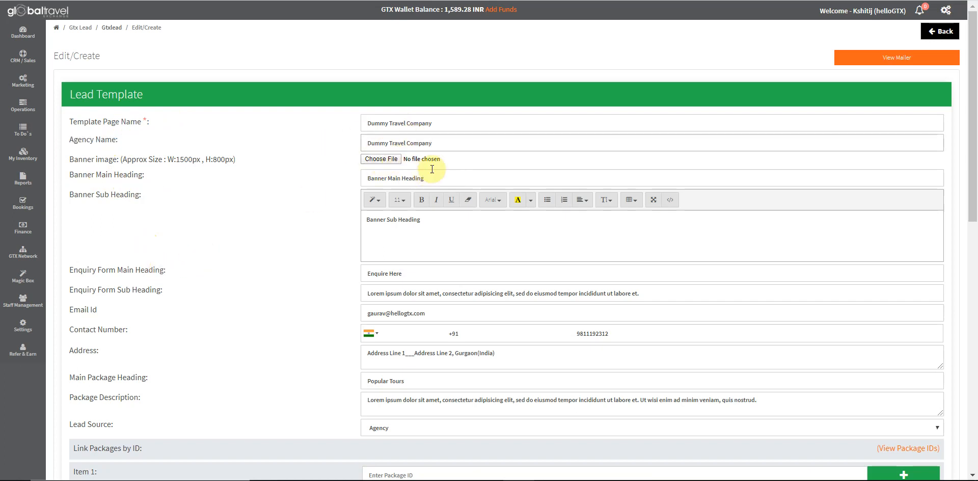
{"action": "mouse_move", "coordinate": [457, 173]}
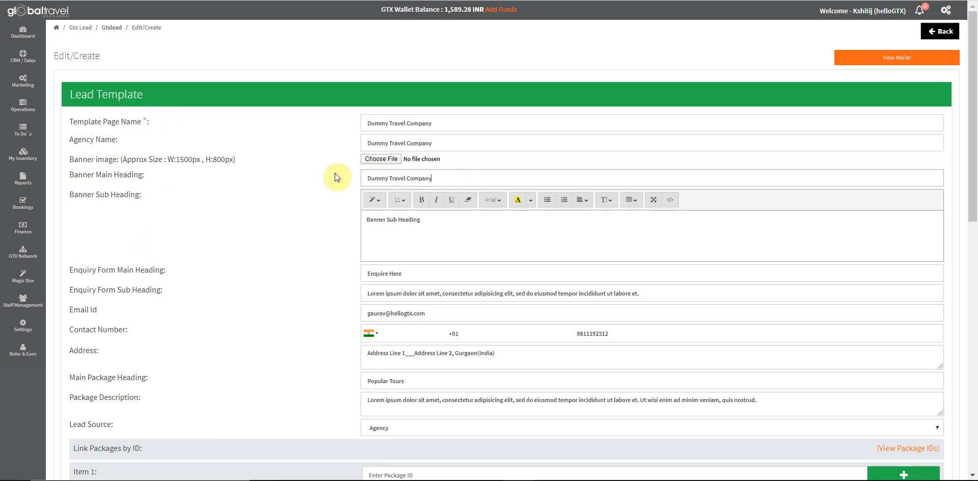
Extend the enquiry form heading with 'for deals by Dummy Travel Company'.
{"action": "double_click", "coordinate": [392, 220]}
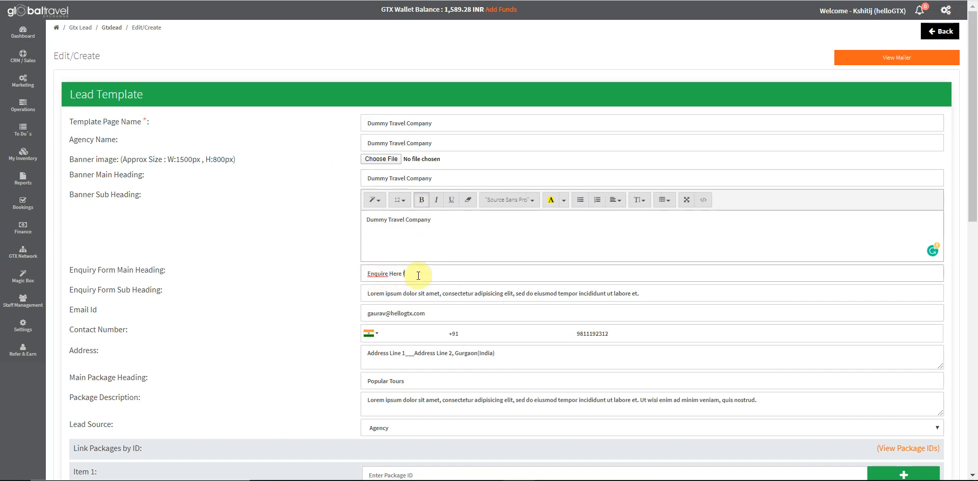
{"action": "type", "text": "for deals by Dummy Travel Company"}
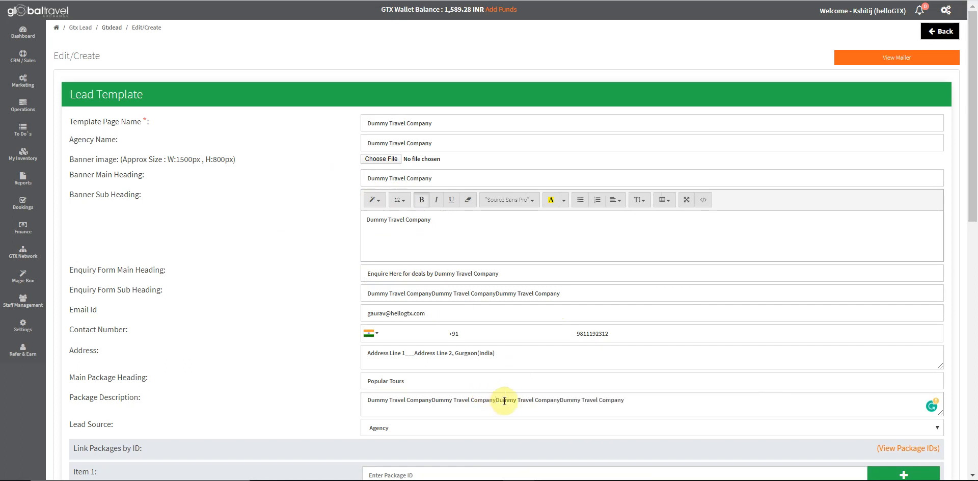
{"action": "scroll", "scroll_direction": "down", "scroll_amount": 3}
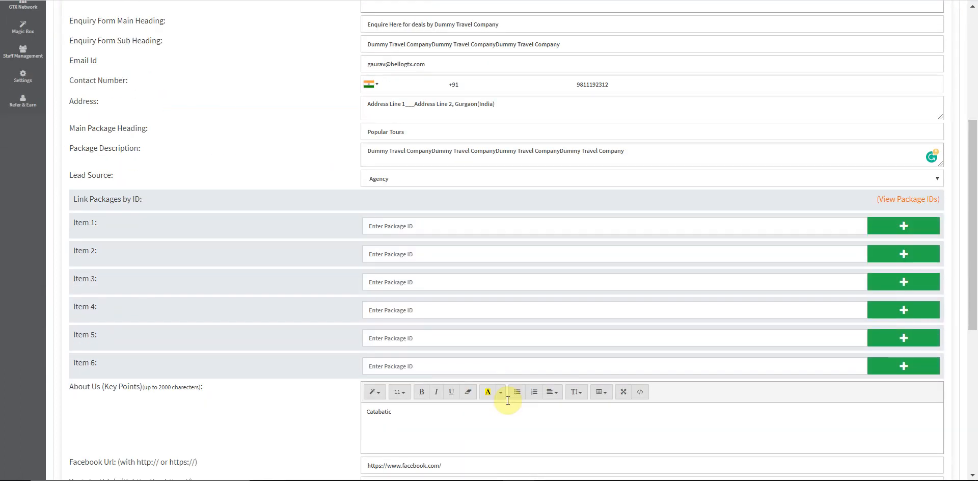
{"action": "scroll", "scroll_direction": "down", "scroll_amount": 3}
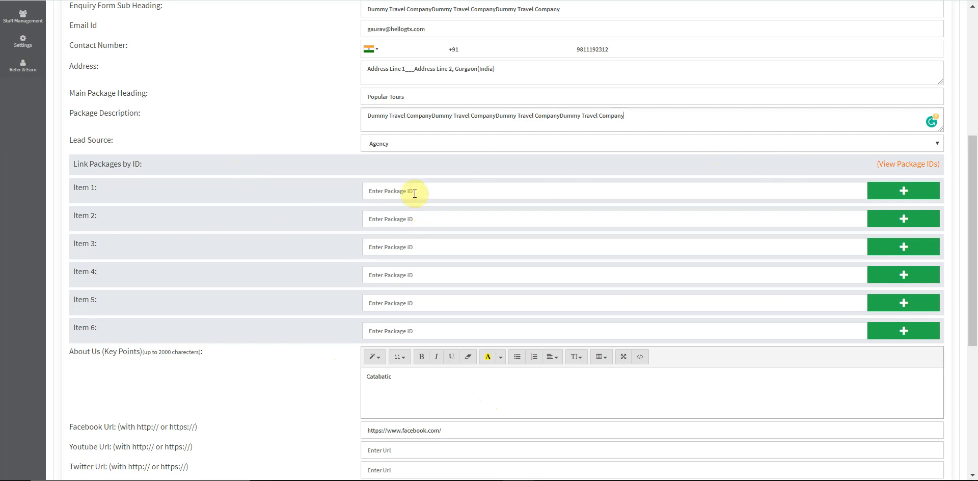
{"action": "mouse_move", "coordinate": [908, 163]}
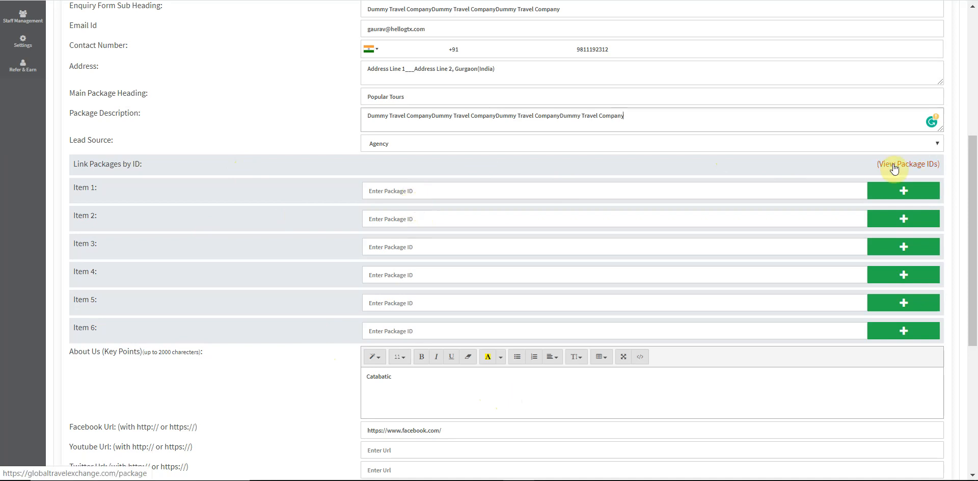
{"action": "mouse_move", "coordinate": [229, 162]}
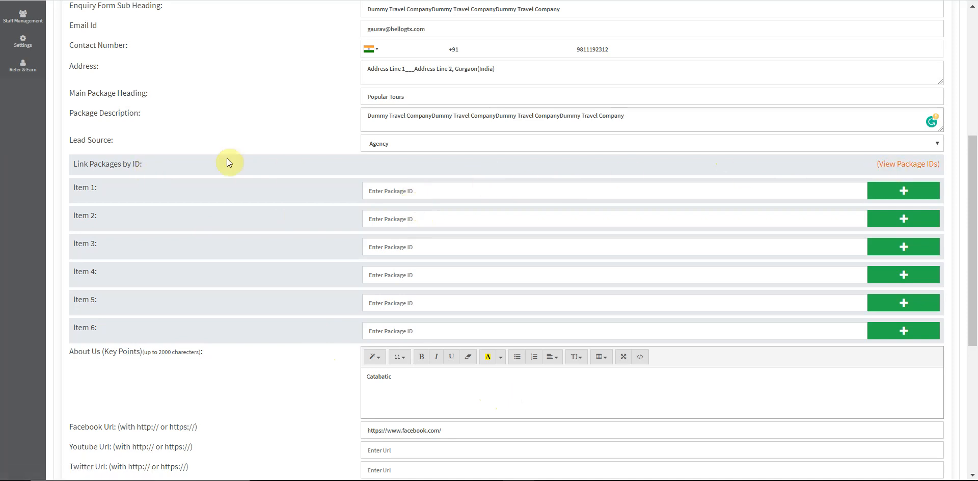
{"action": "mouse_move", "coordinate": [295, 151]}
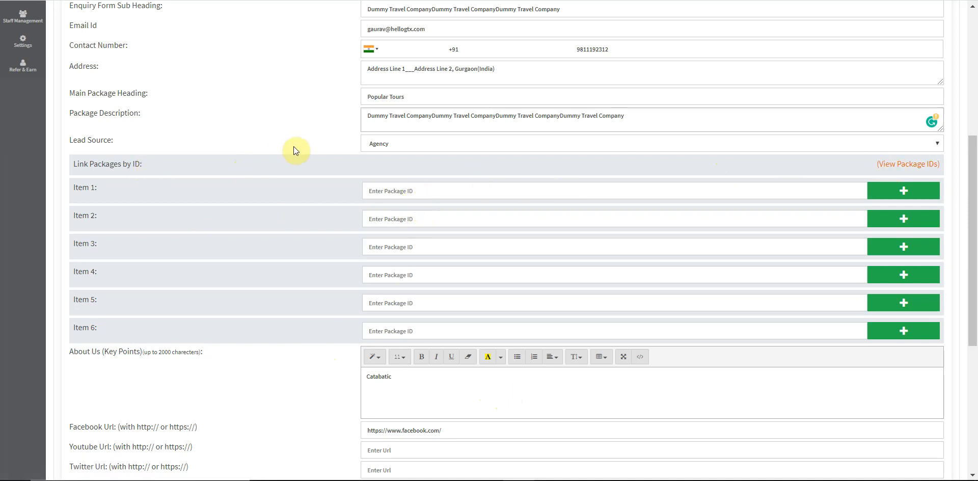
{"action": "mouse_move", "coordinate": [285, 143]}
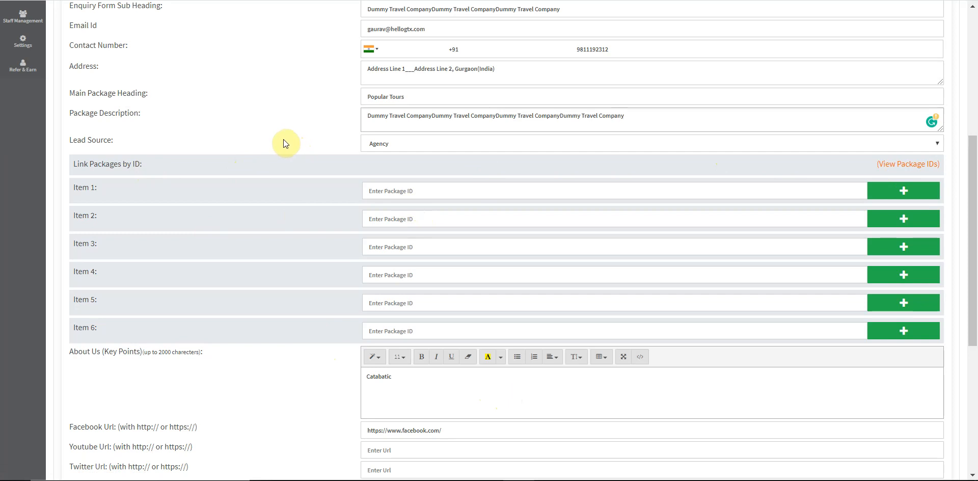
{"action": "left_click", "coordinate": [444, 191]}
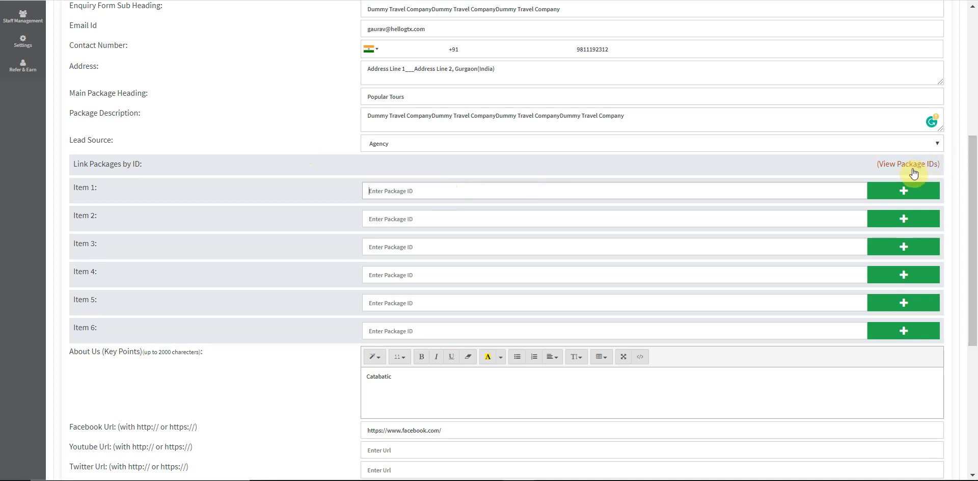
Look up package ID 14730 and load Beautiful Sri Lanka into Item 1.
{"action": "left_click", "coordinate": [907, 163]}
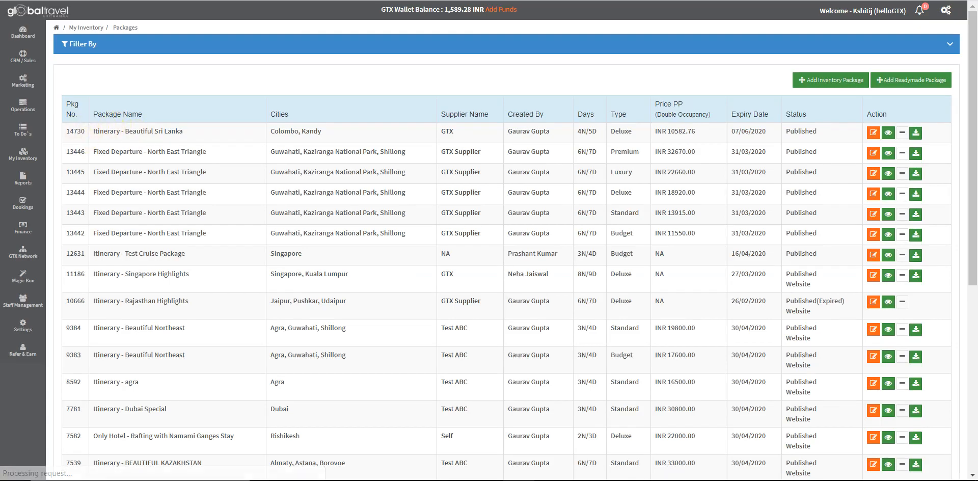
{"action": "left_click", "coordinate": [916, 133]}
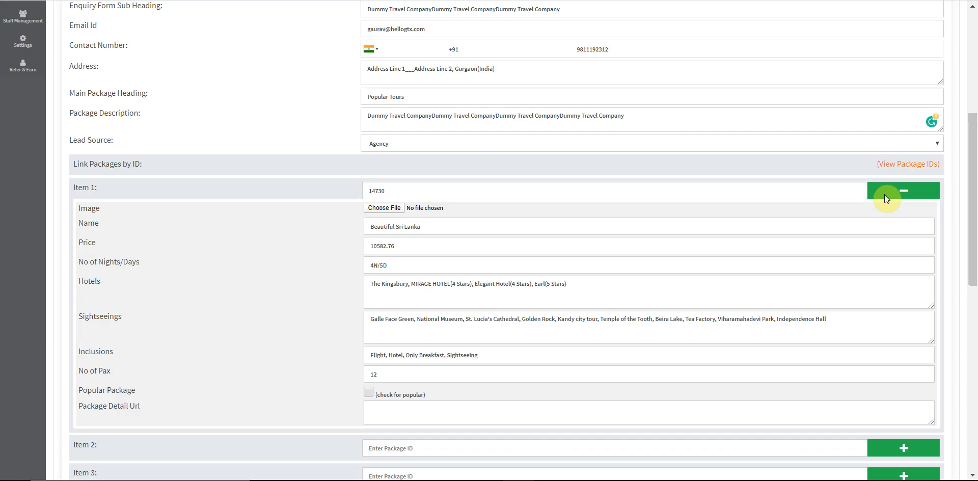
{"action": "mouse_move", "coordinate": [733, 287]}
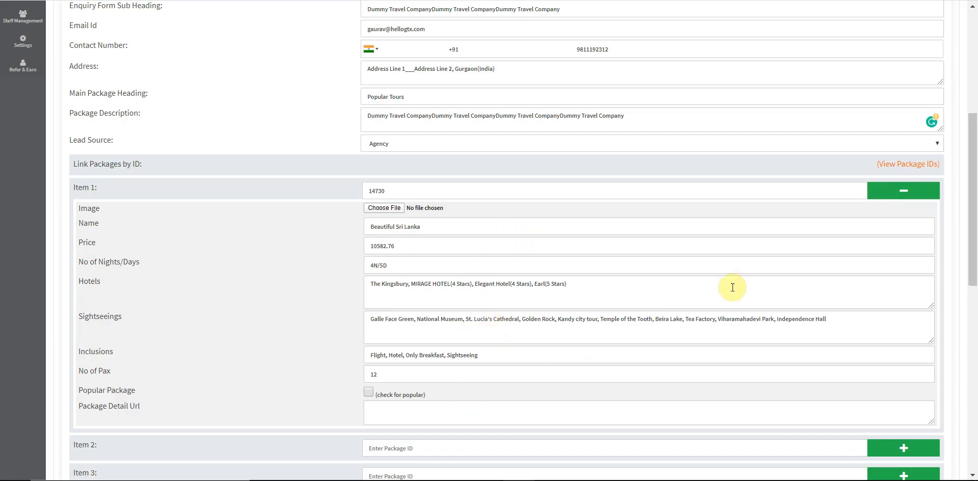
Collapse Item 1, link packages 13442, 10666, 7781, 14730, 13442 as Items 2–6, replace About Us with Dummy Travel Company text.
{"action": "left_click", "coordinate": [903, 191]}
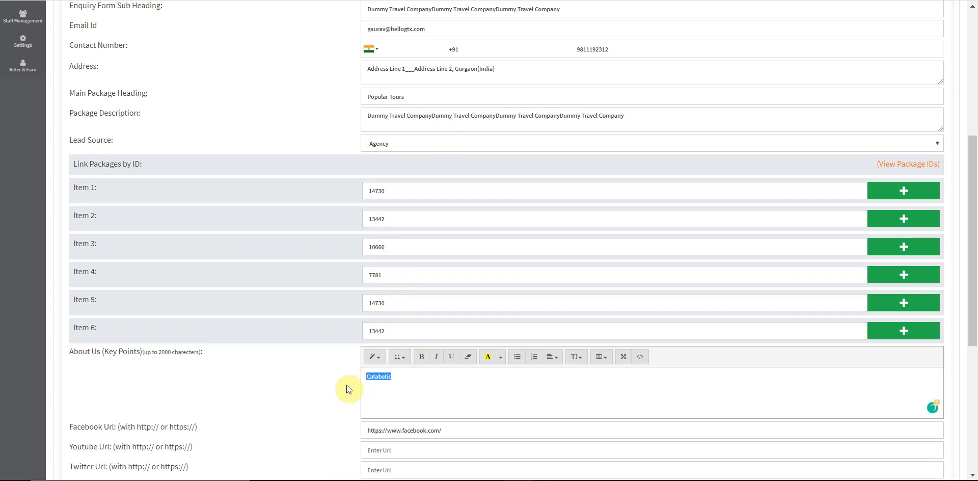
{"action": "mouse_move", "coordinate": [588, 118]}
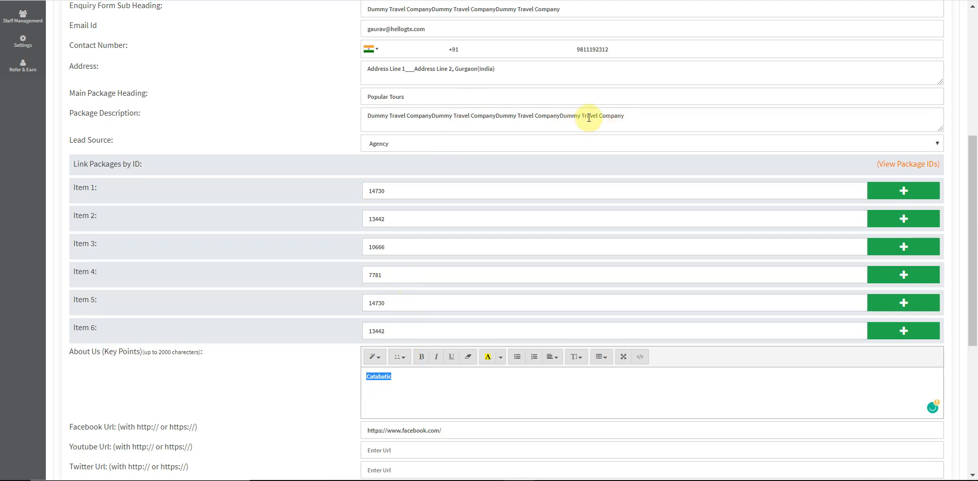
{"action": "left_click", "coordinate": [463, 403]}
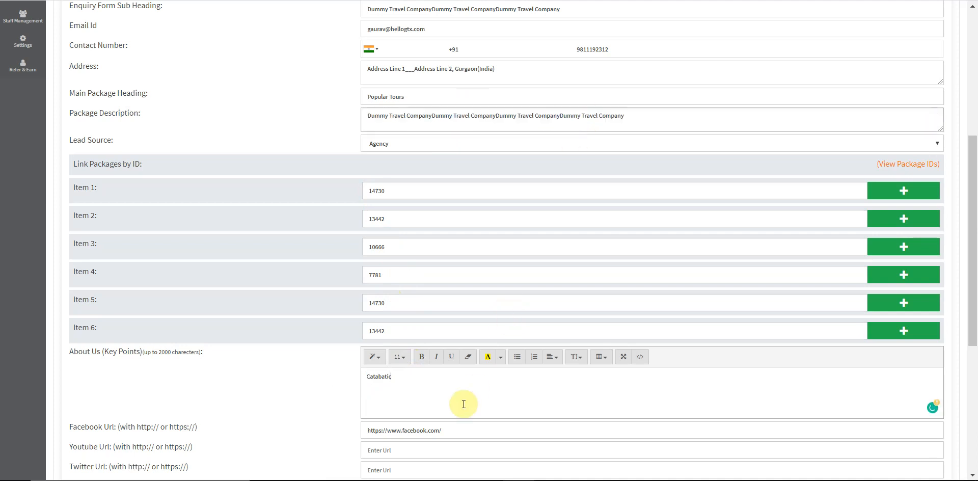
{"action": "scroll", "scroll_direction": "down", "scroll_amount": 3}
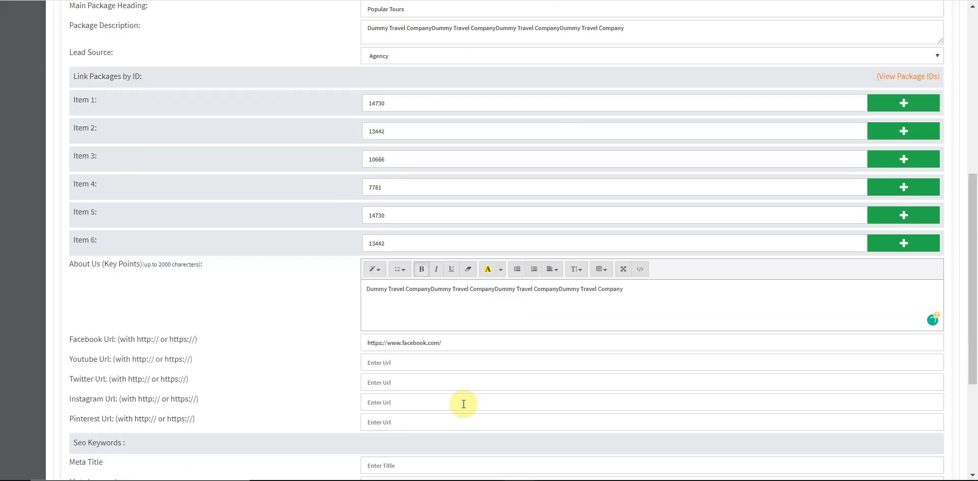
{"action": "scroll", "scroll_direction": "down", "scroll_amount": 3}
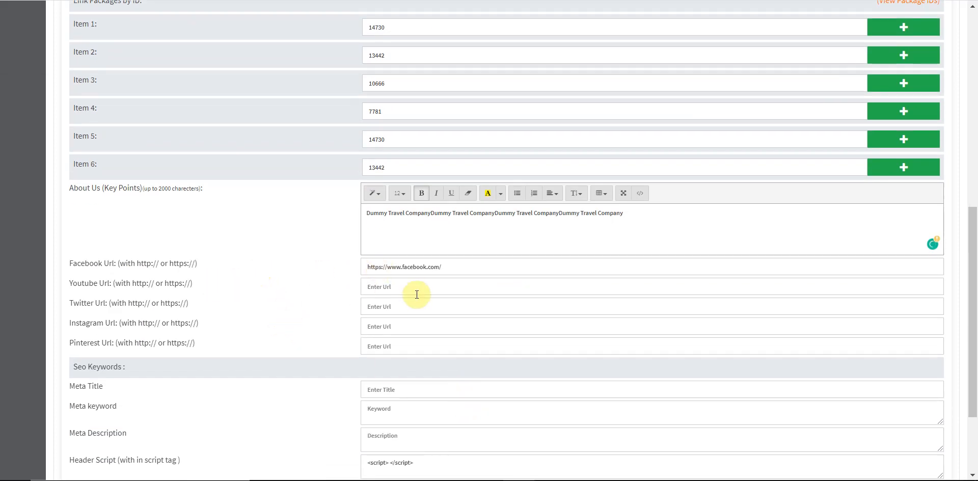
{"action": "mouse_move", "coordinate": [336, 336]}
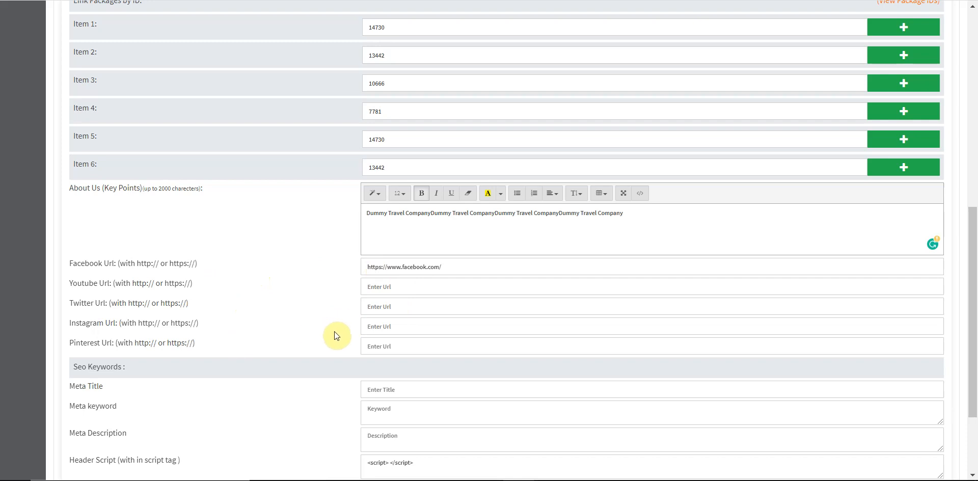
{"action": "scroll", "scroll_direction": "down", "scroll_amount": 3}
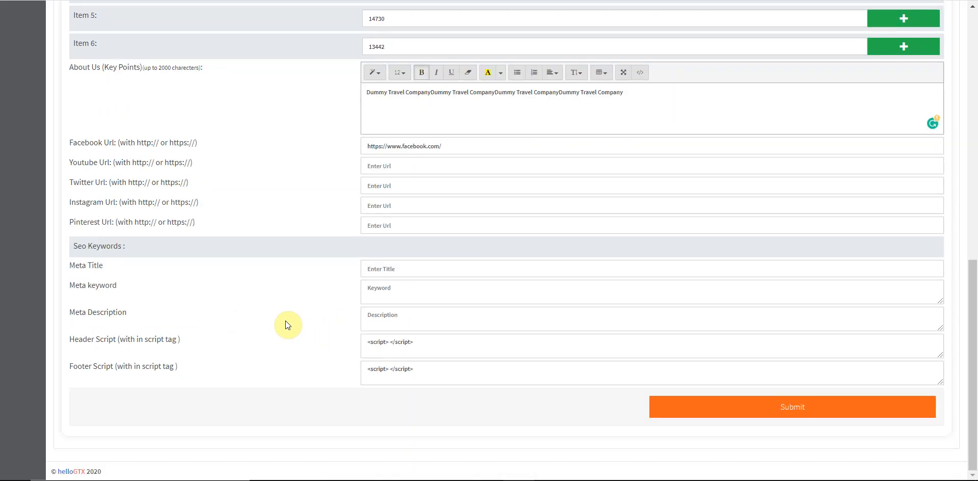
{"action": "mouse_move", "coordinate": [678, 394]}
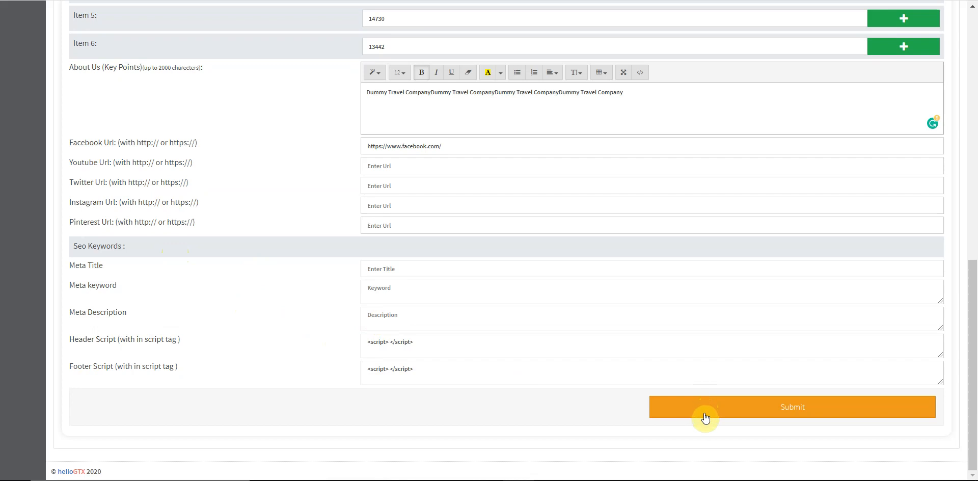
Submit the lead template content and view the landing page down to the Create Mailer templates.
{"action": "left_click", "coordinate": [792, 406]}
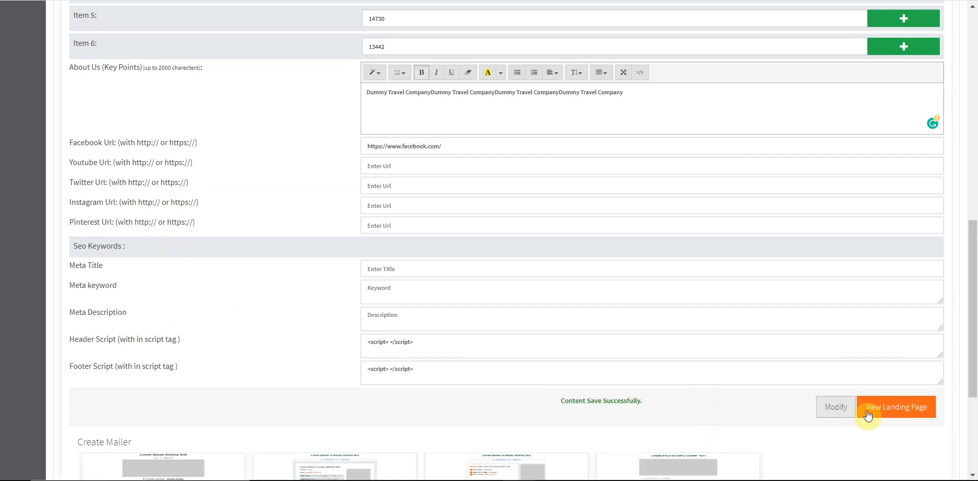
{"action": "left_click", "coordinate": [896, 407]}
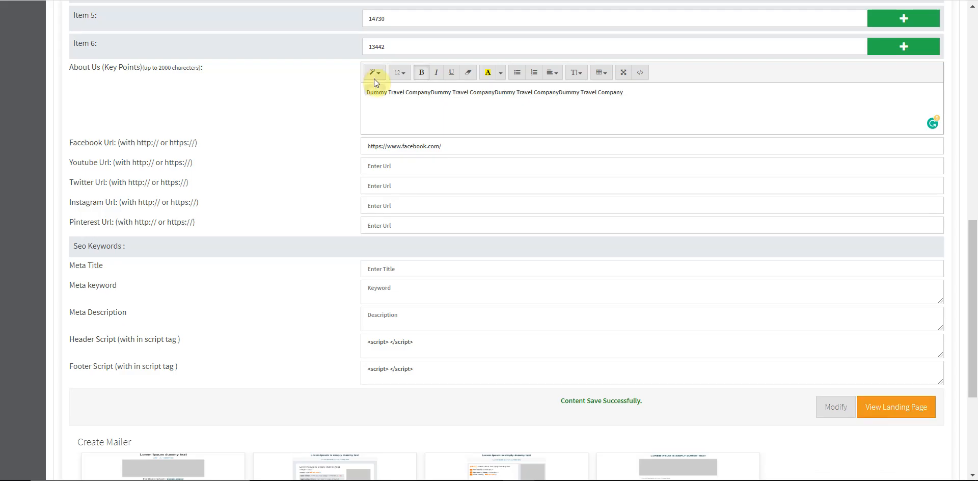
{"action": "scroll", "scroll_direction": "down", "scroll_amount": 3}
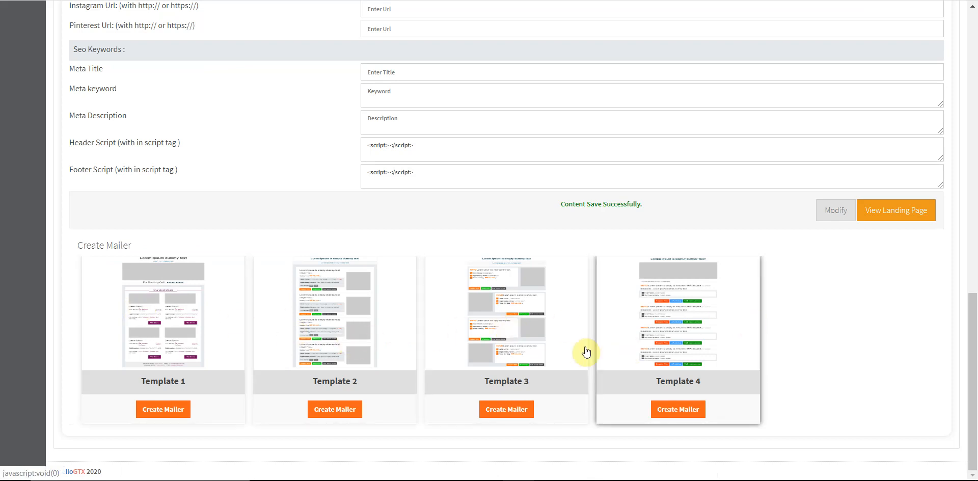
Create a mailer from Template 3, confirm it, and launch a campaign for it.
{"action": "left_click", "coordinate": [506, 408]}
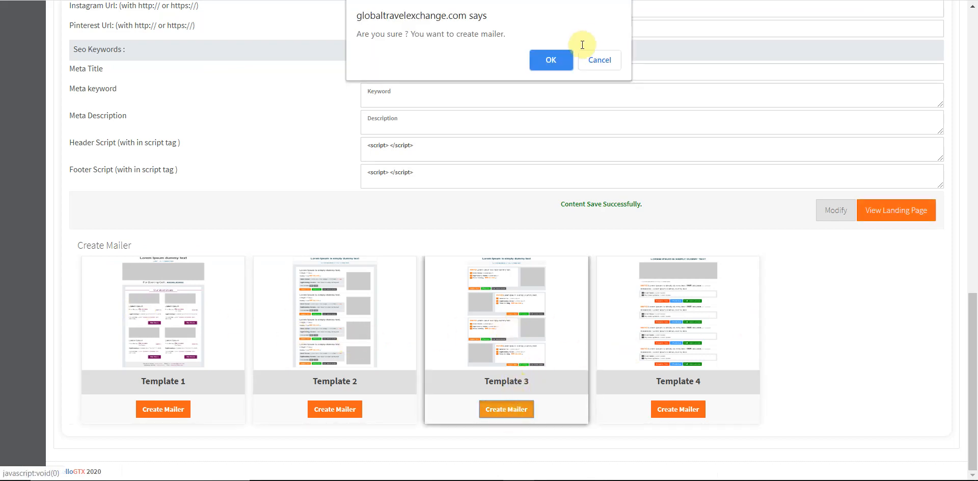
{"action": "left_click", "coordinate": [550, 60]}
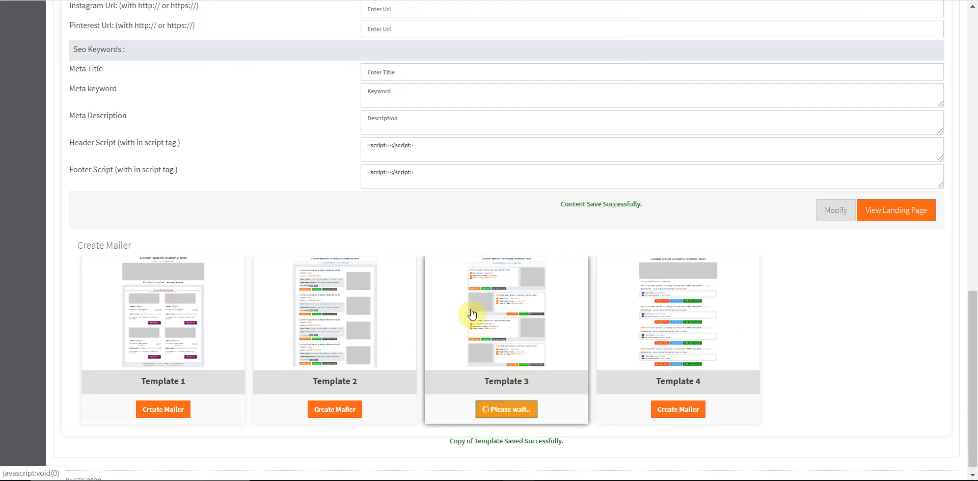
{"action": "left_click", "coordinate": [506, 409]}
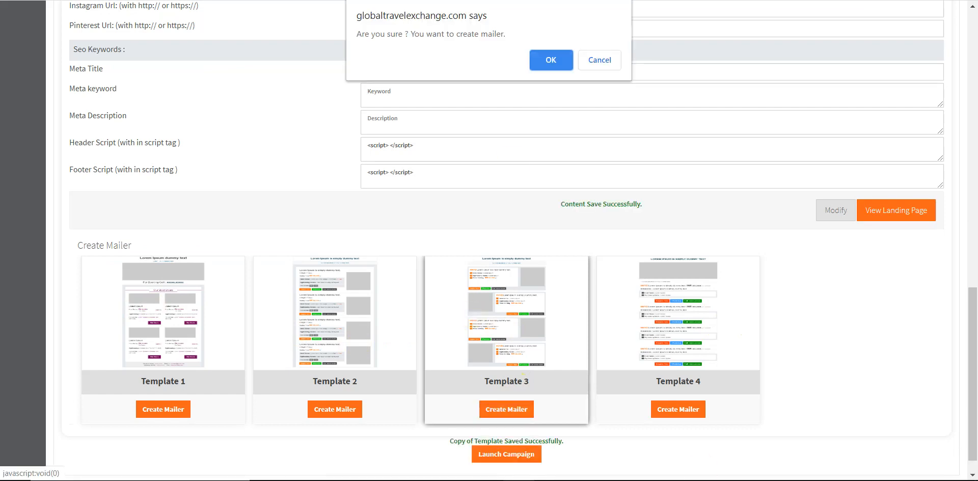
{"action": "left_click", "coordinate": [551, 60]}
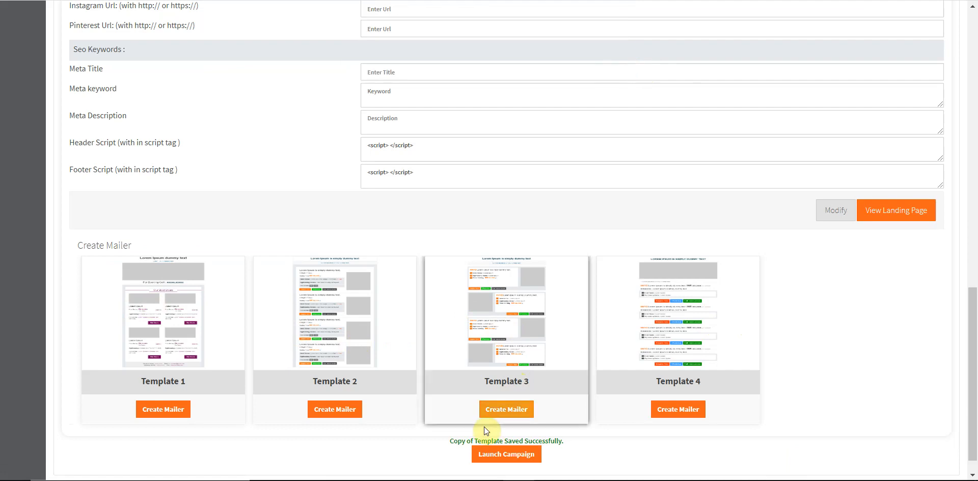
{"action": "left_click", "coordinate": [507, 453]}
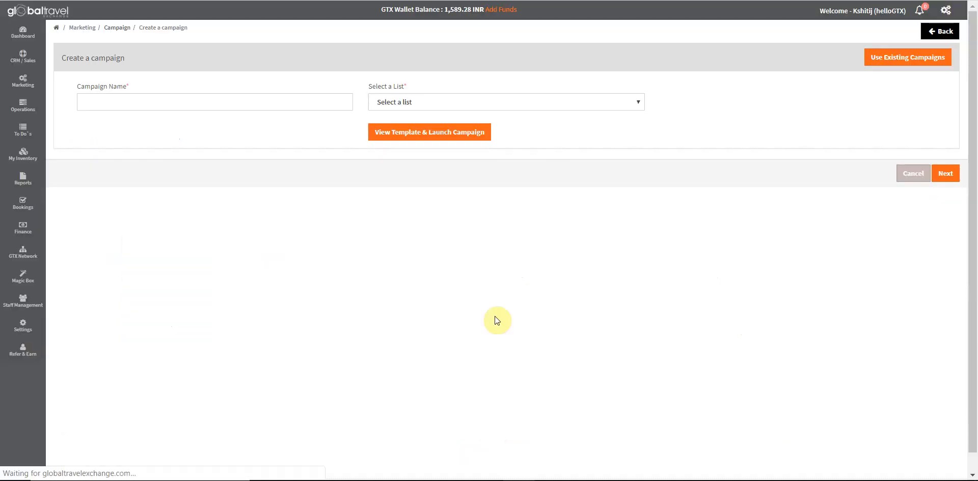
Choose the Demo Testing 12345 list, name the campaign Dummy Testing 123454 and continue to the templates.
{"action": "left_click", "coordinate": [505, 102]}
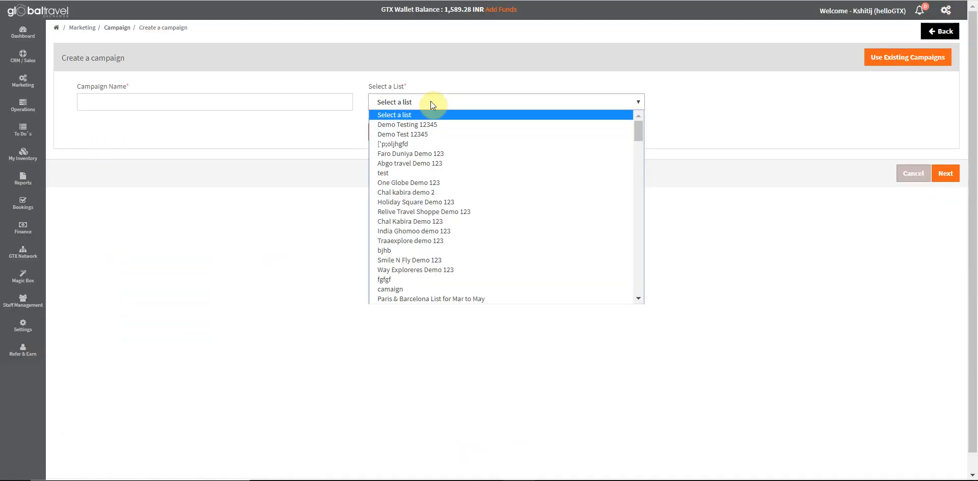
{"action": "left_click", "coordinate": [408, 125]}
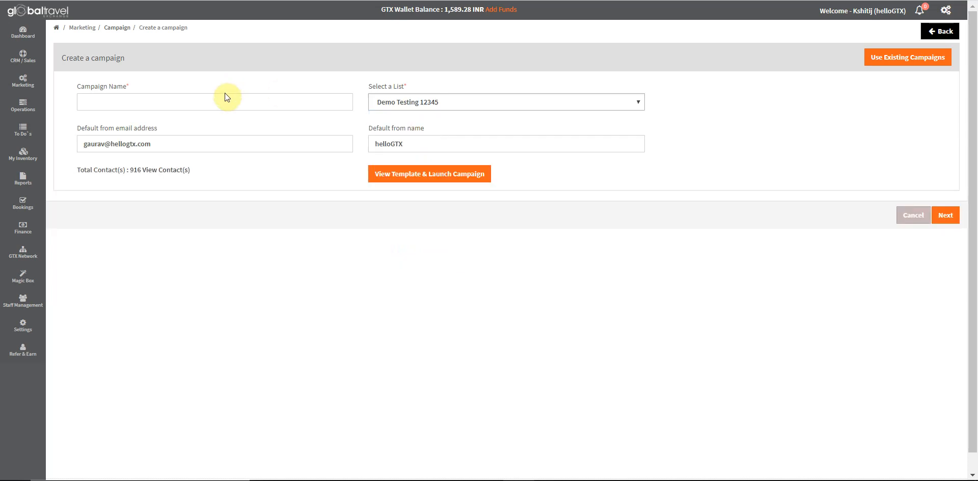
{"action": "type", "text": "D"}
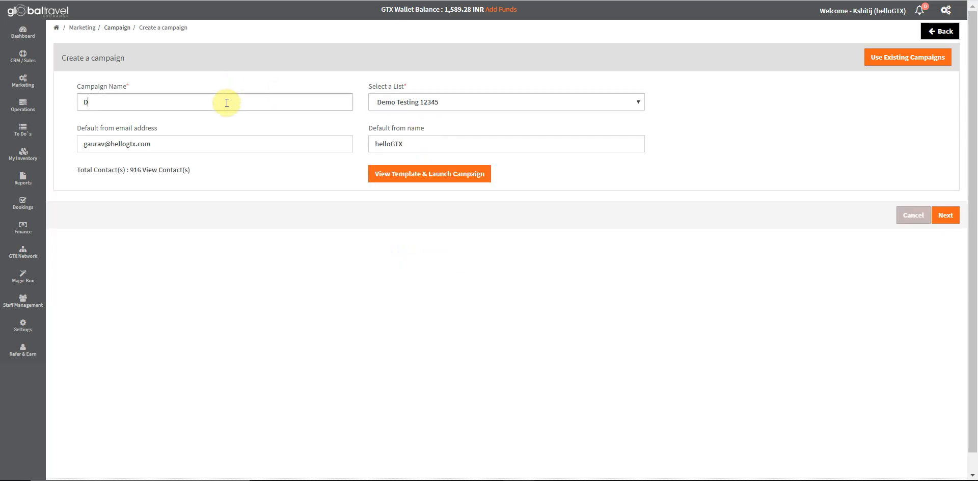
{"action": "type", "text": "ummy Testing 123454"}
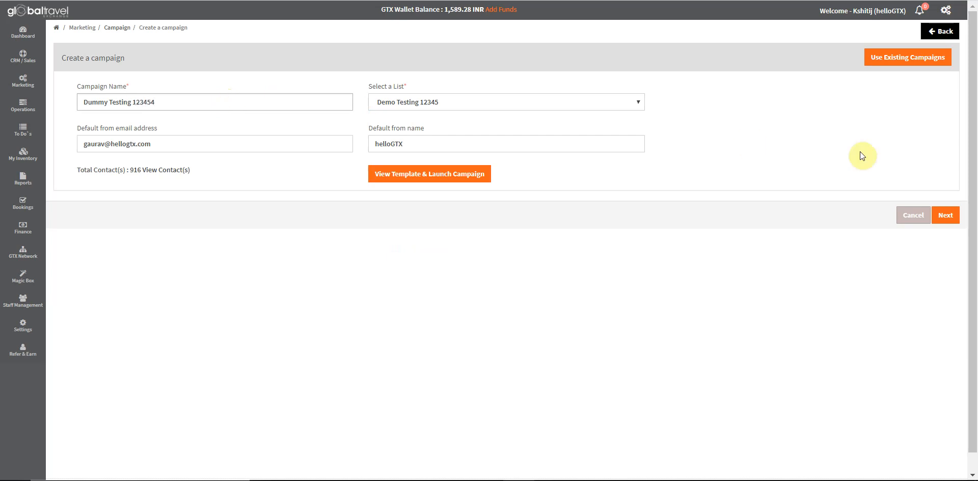
{"action": "left_click", "coordinate": [946, 215]}
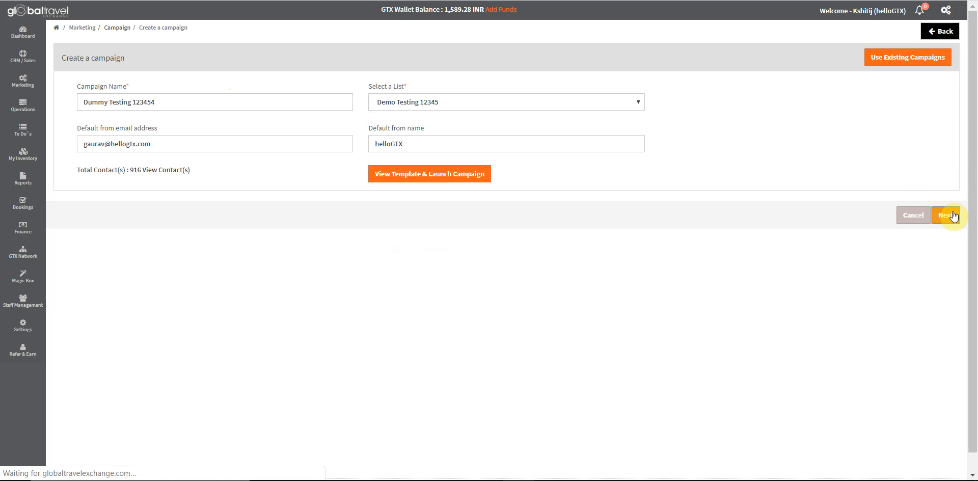
{"action": "left_click", "coordinate": [948, 215]}
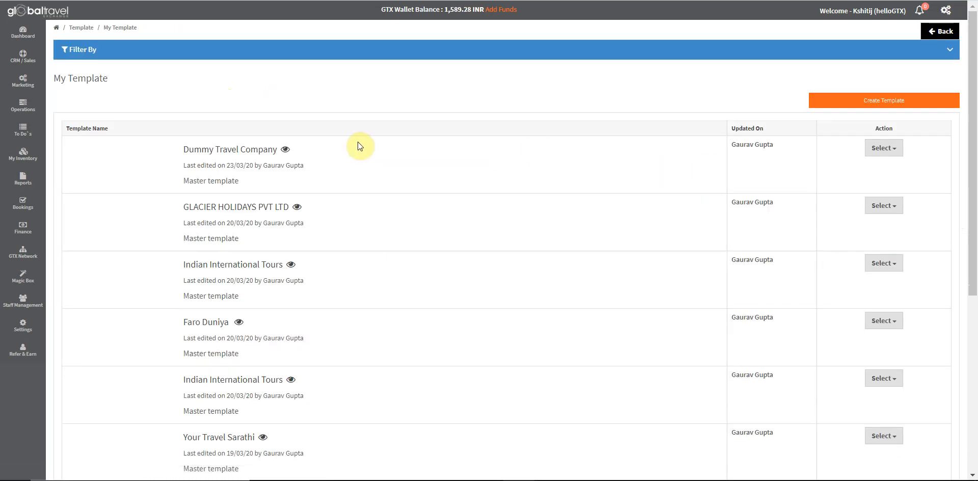
{"action": "mouse_move", "coordinate": [382, 170]}
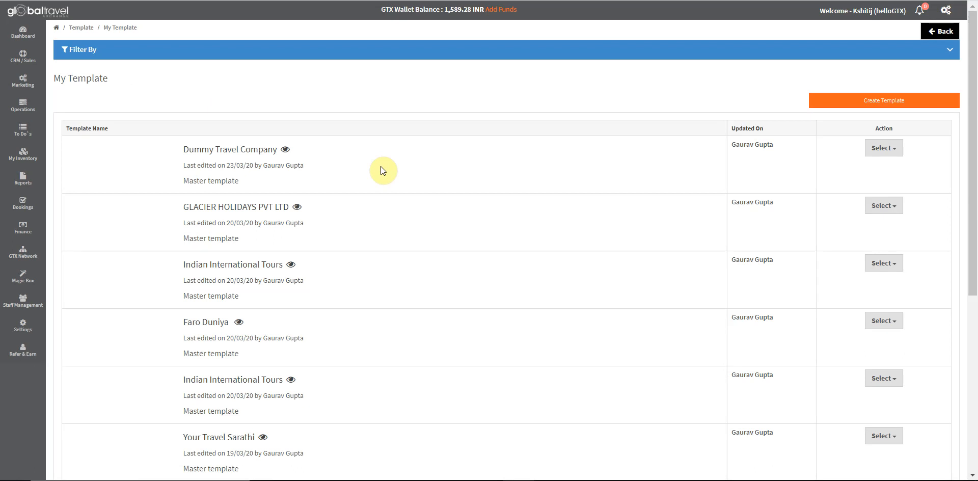
Choose Preview from the Select actions of the Dummy Travel Company template.
{"action": "left_click", "coordinate": [883, 148]}
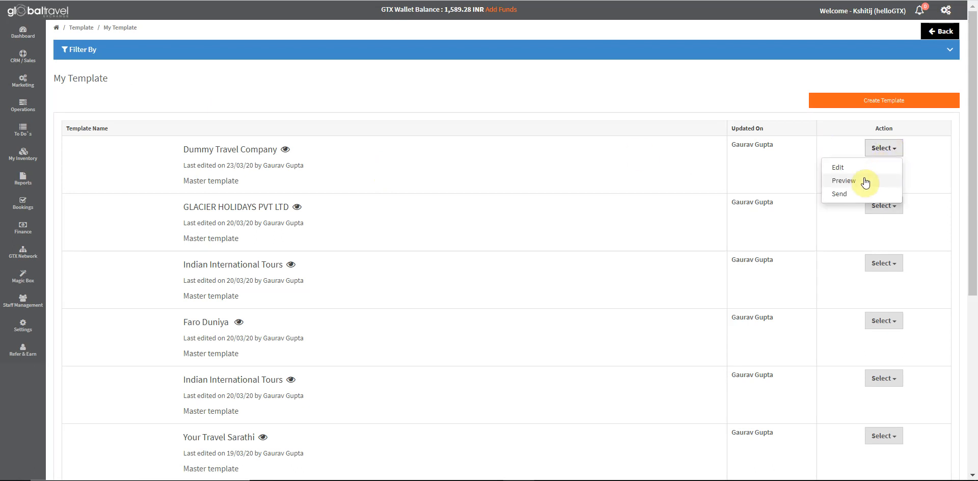
{"action": "mouse_move", "coordinate": [844, 194]}
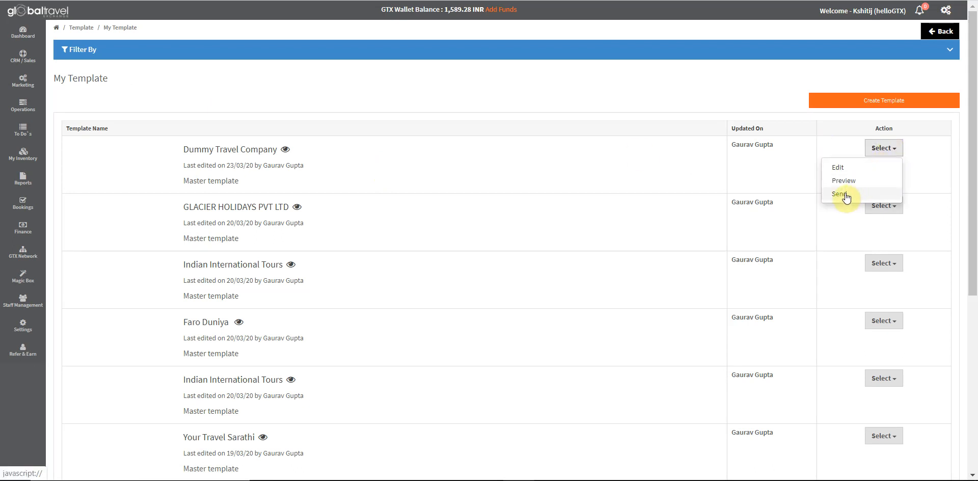
{"action": "left_click", "coordinate": [844, 181]}
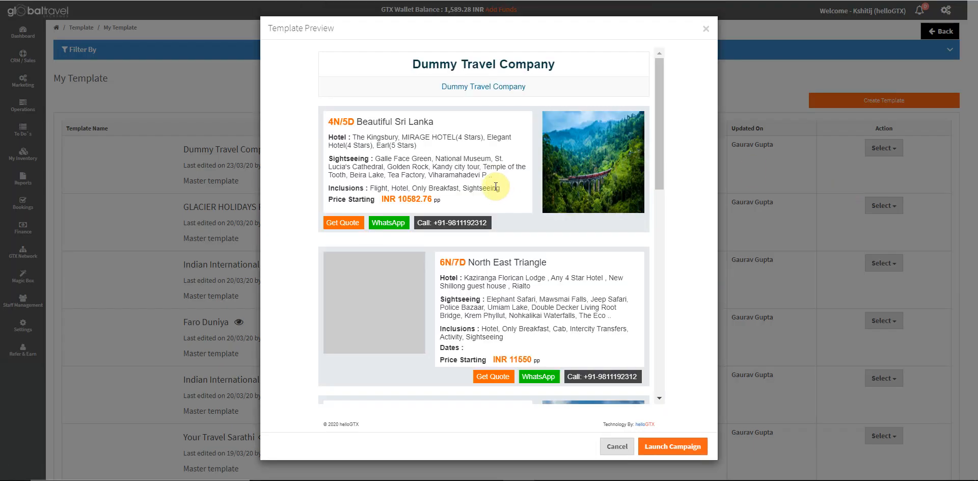
Scroll through the tour offers and open the North East Triangle Get Quote link in a new tab.
{"action": "scroll", "scroll_direction": "down", "scroll_amount": 3}
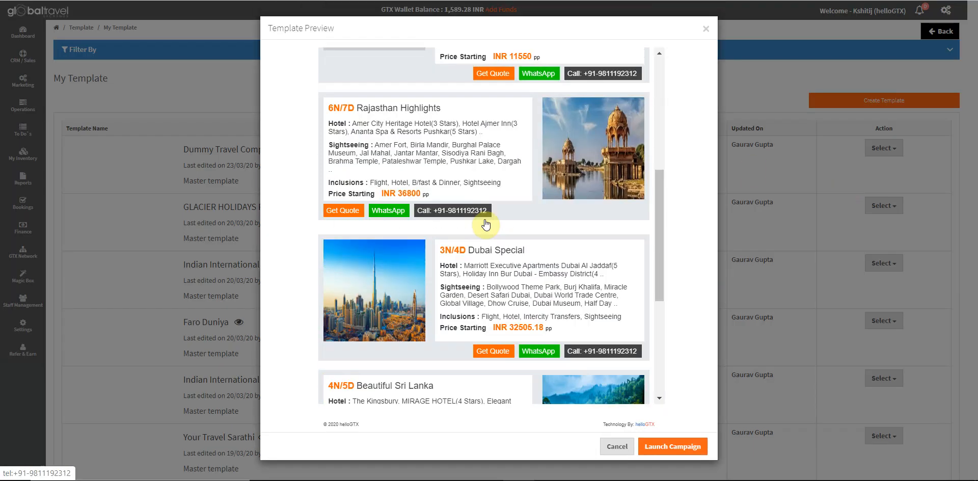
{"action": "scroll", "scroll_direction": "down", "scroll_amount": 3}
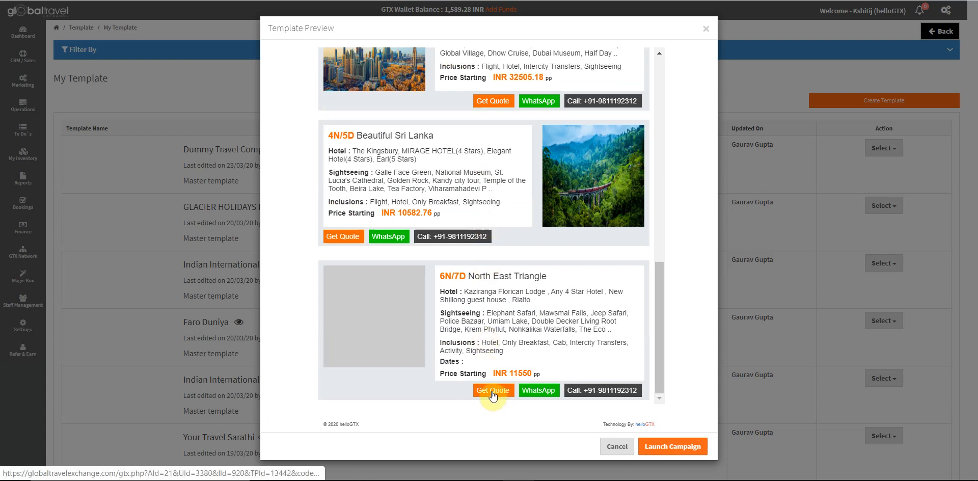
{"action": "right_click", "coordinate": [493, 393]}
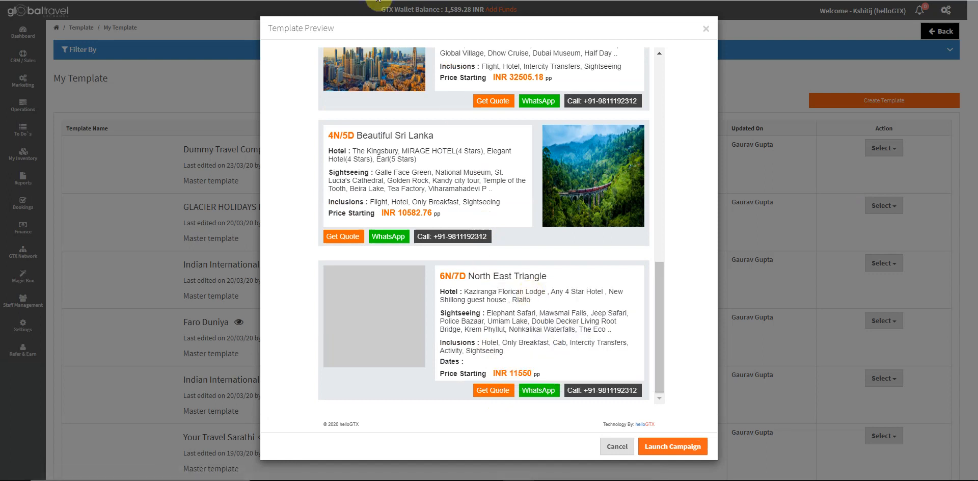
{"action": "left_click", "coordinate": [673, 446]}
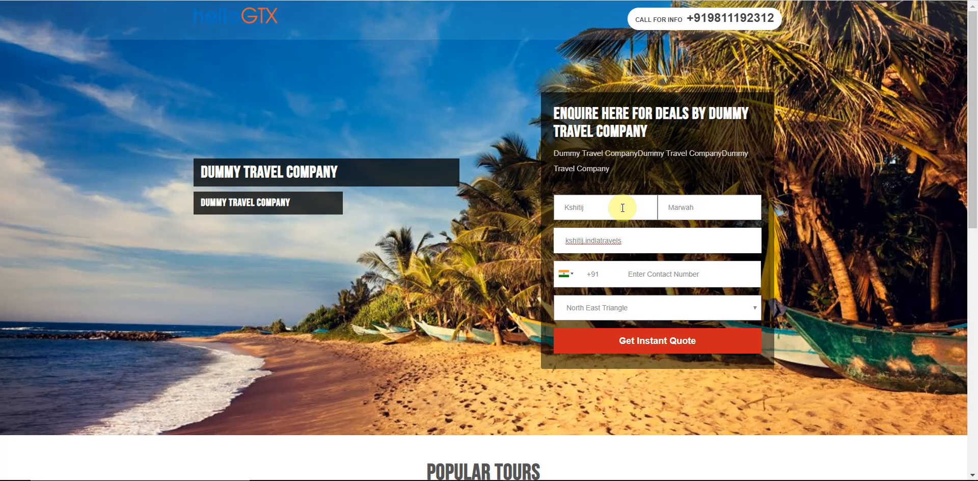
Fill email and phone, get instant quote, set departure Delhi and 2 travellers, and submit the enquiry.
{"action": "type", "text": "@"}
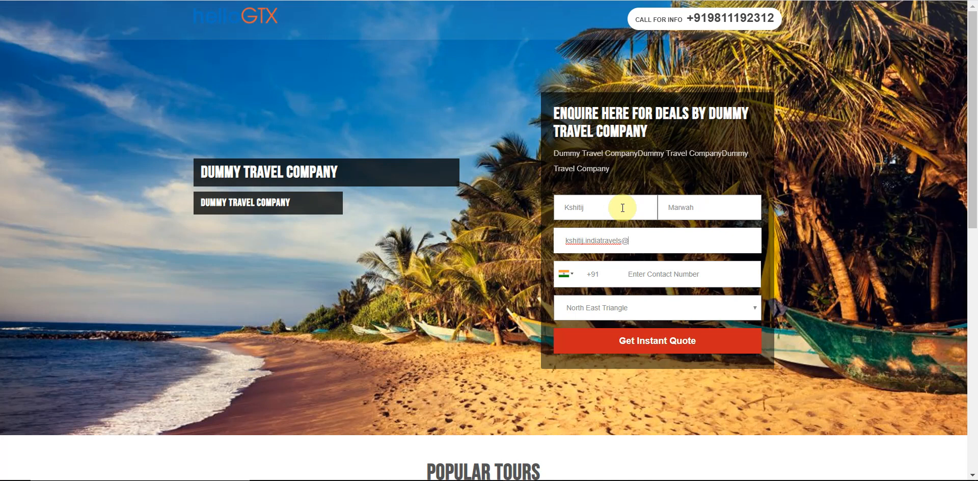
{"action": "mouse_move", "coordinate": [616, 304]}
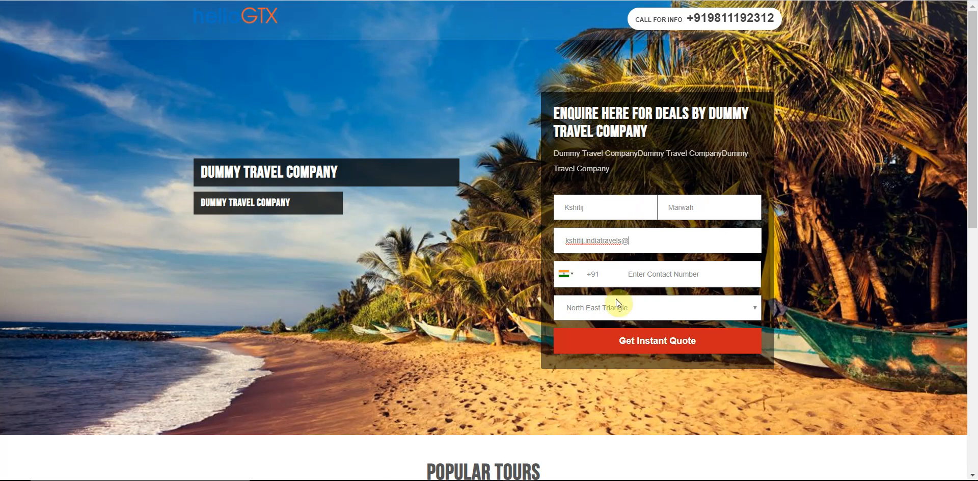
{"action": "left_click", "coordinate": [657, 340]}
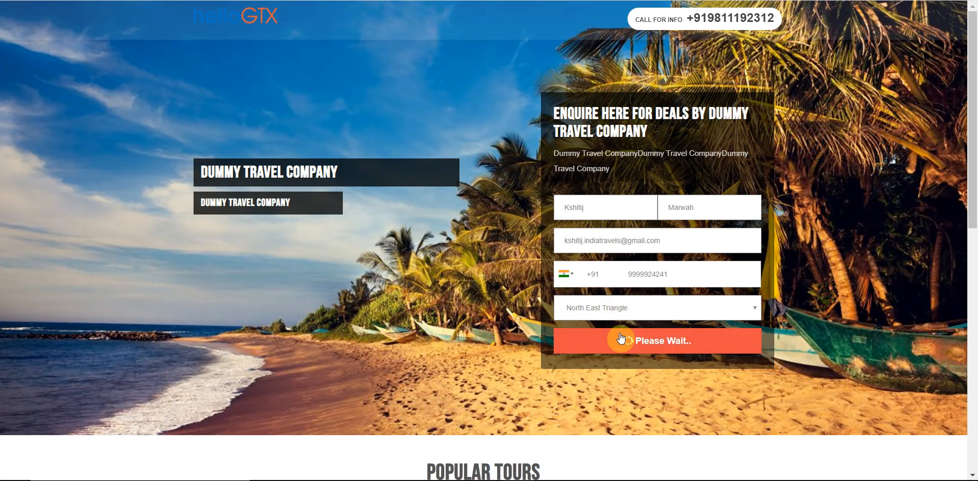
{"action": "left_click", "coordinate": [656, 340]}
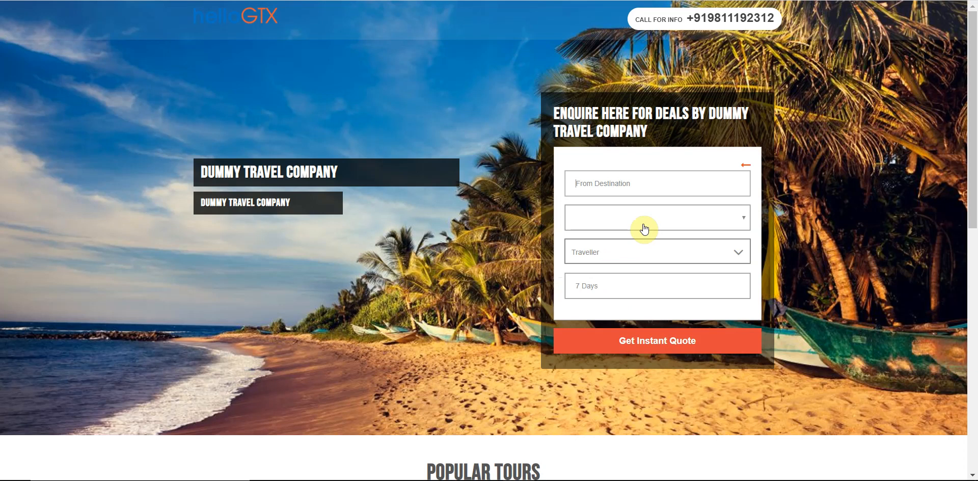
{"action": "type", "text": "Delhi"}
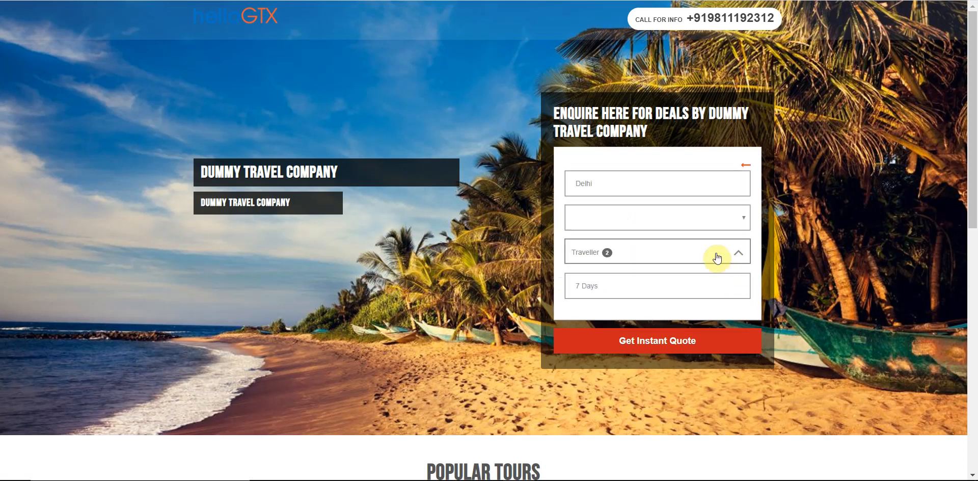
{"action": "left_click", "coordinate": [656, 341]}
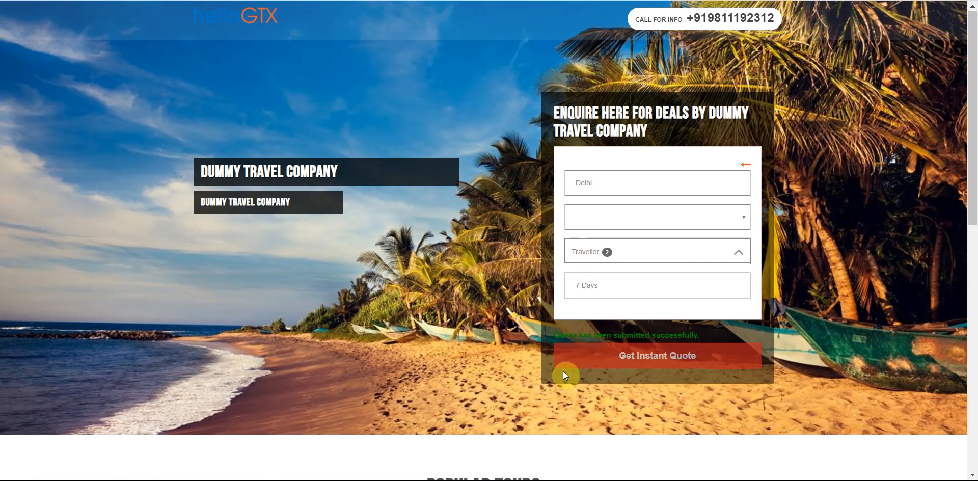
{"action": "mouse_move", "coordinate": [605, 259]}
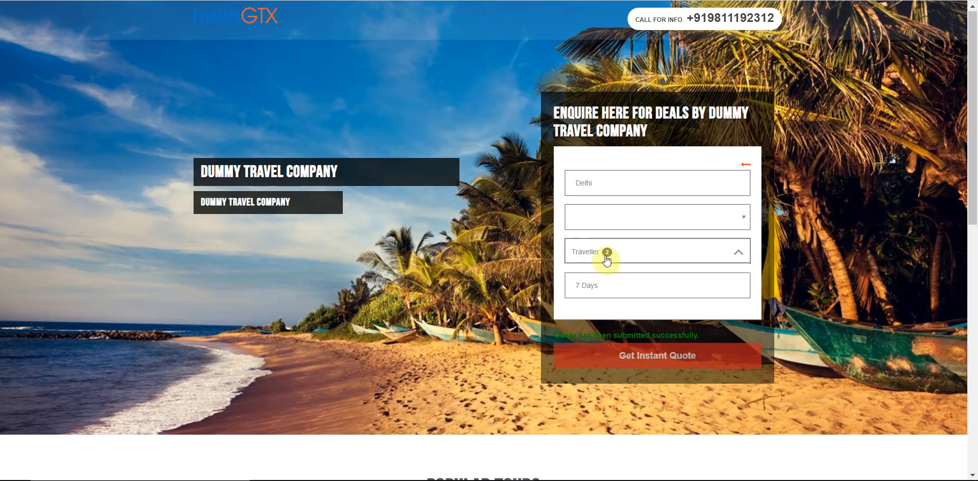
{"action": "mouse_move", "coordinate": [713, 282]}
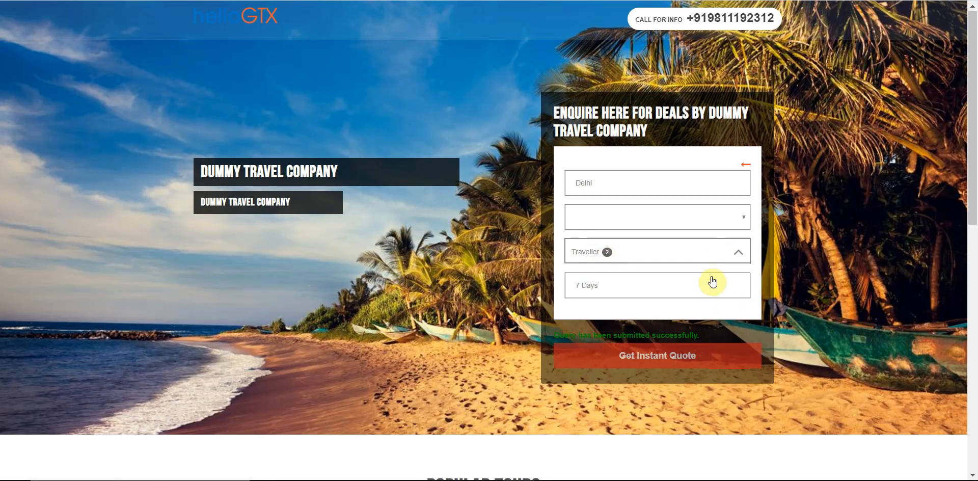
Scroll to Popular Tours on the landing page, then return to the GTX dashboard.
{"action": "scroll", "scroll_direction": "down", "scroll_amount": 3}
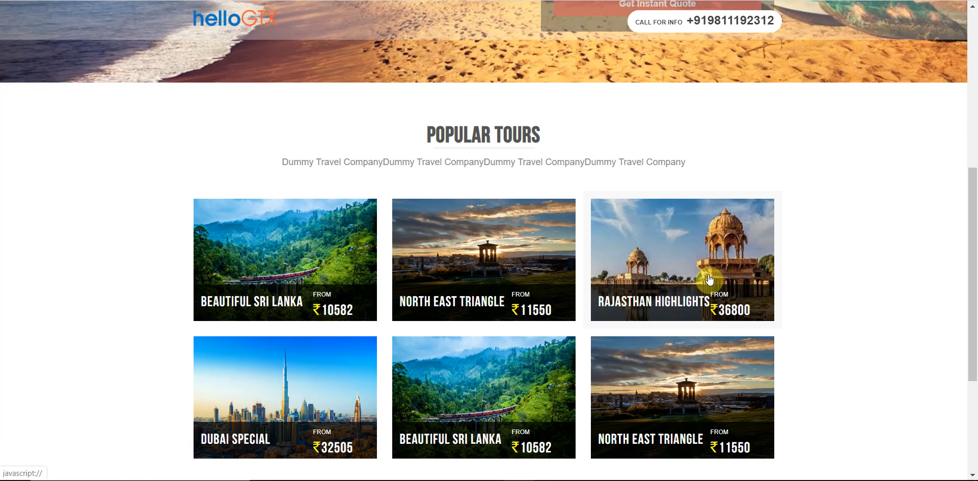
{"action": "mouse_move", "coordinate": [788, 268]}
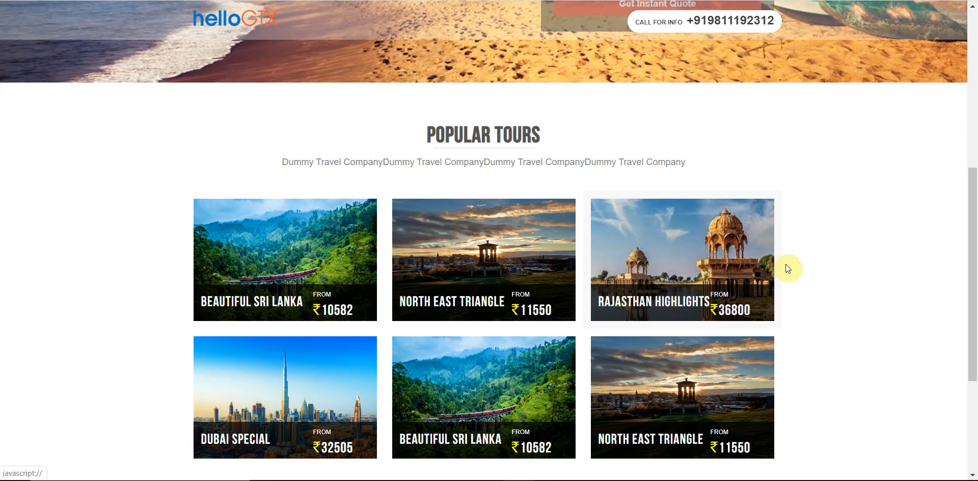
{"action": "mouse_move", "coordinate": [862, 263]}
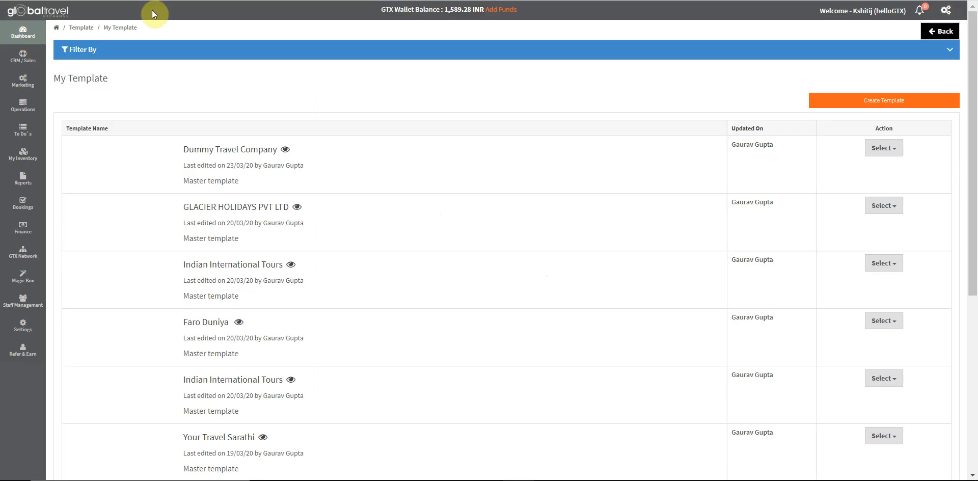
{"action": "left_click", "coordinate": [23, 32]}
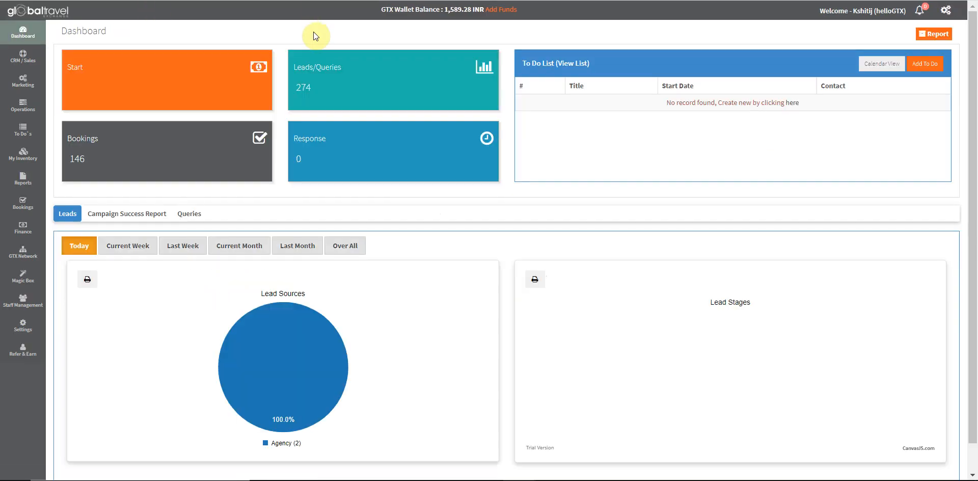